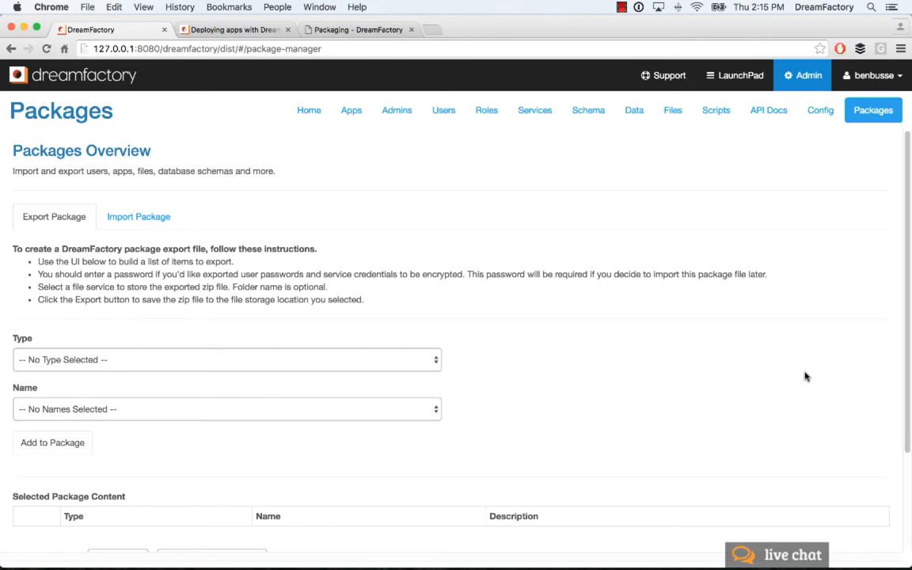
mouse_move(803, 376)
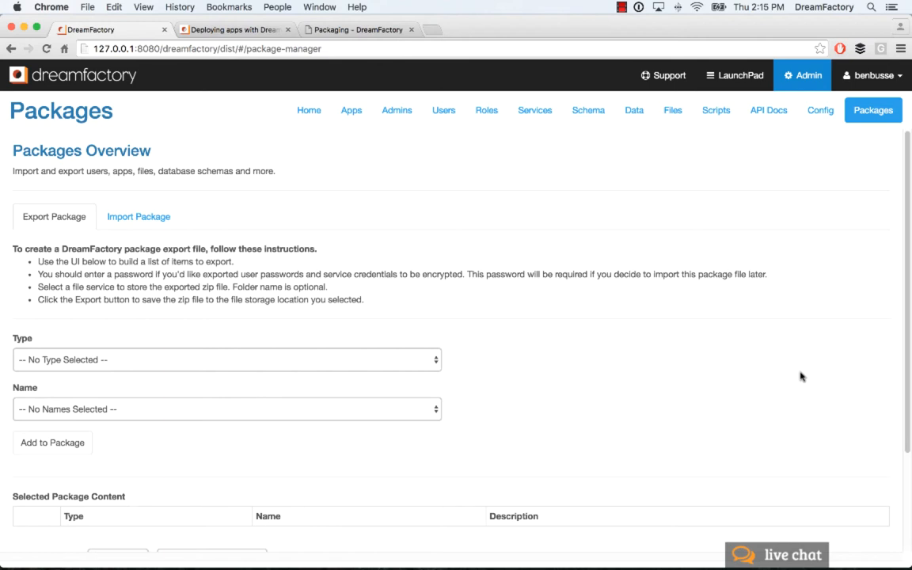
mouse_move(789, 375)
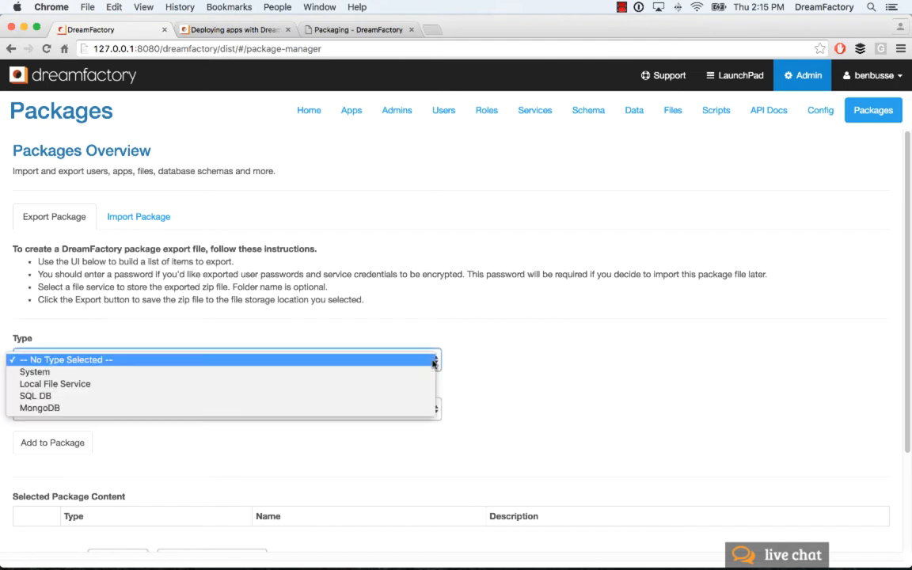
mouse_move(281, 372)
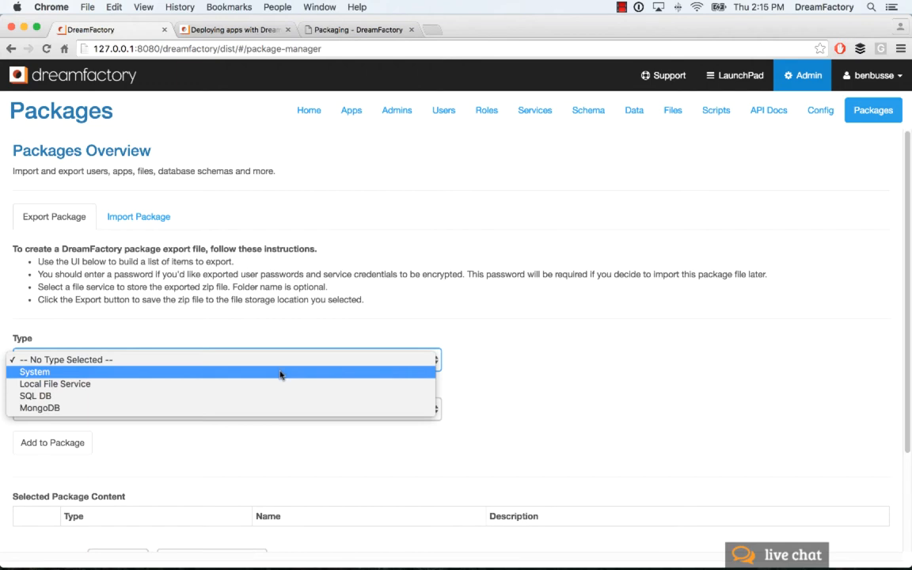
Add the System service 'db' as the first item in the export package
left_click(34, 372)
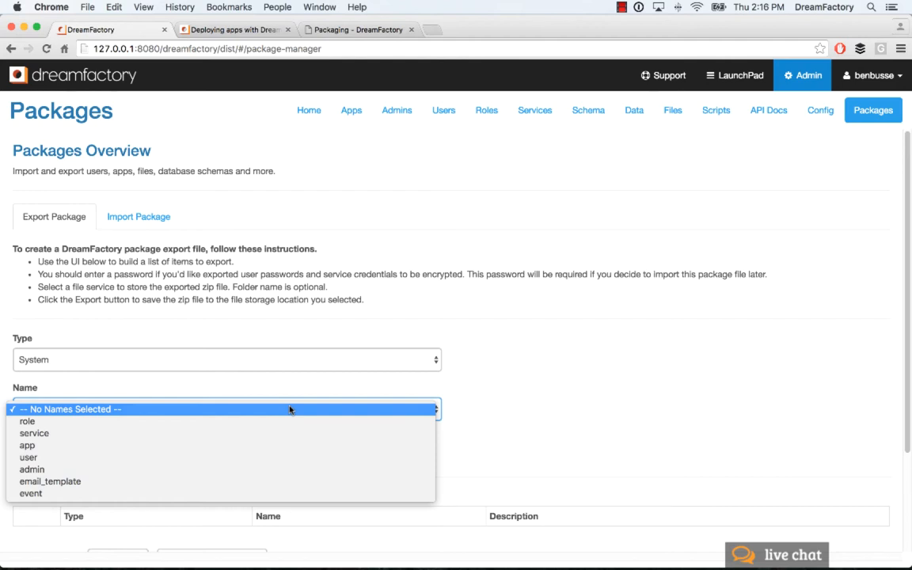
mouse_move(162, 433)
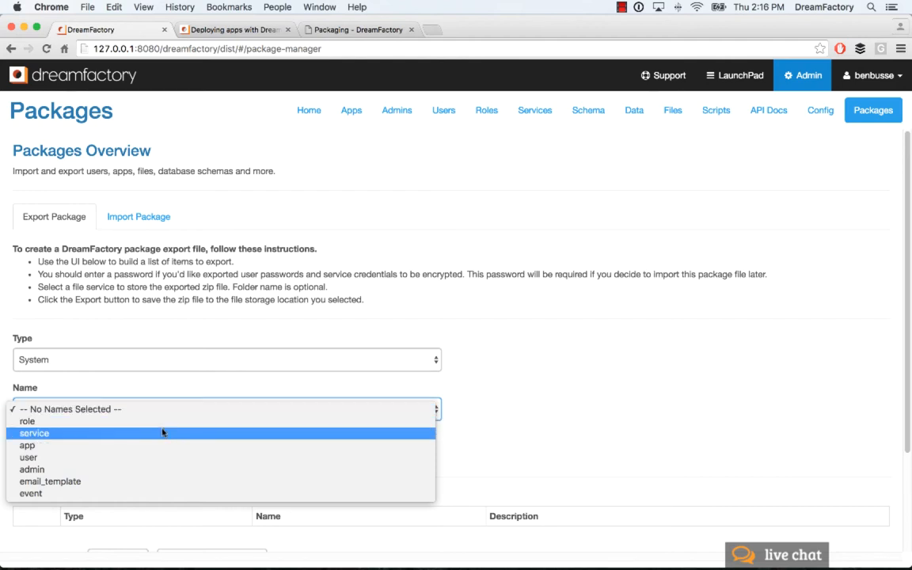
left_click(38, 432)
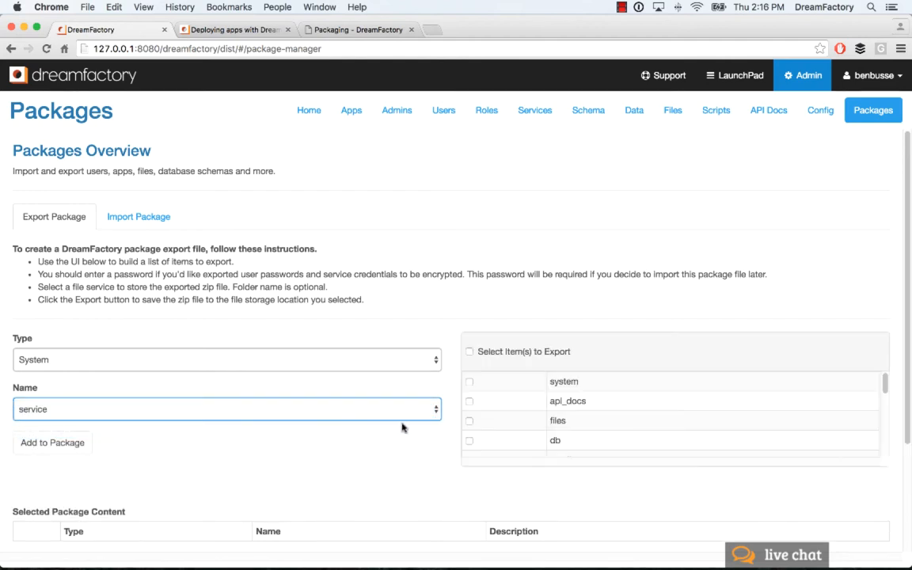
left_click(470, 441)
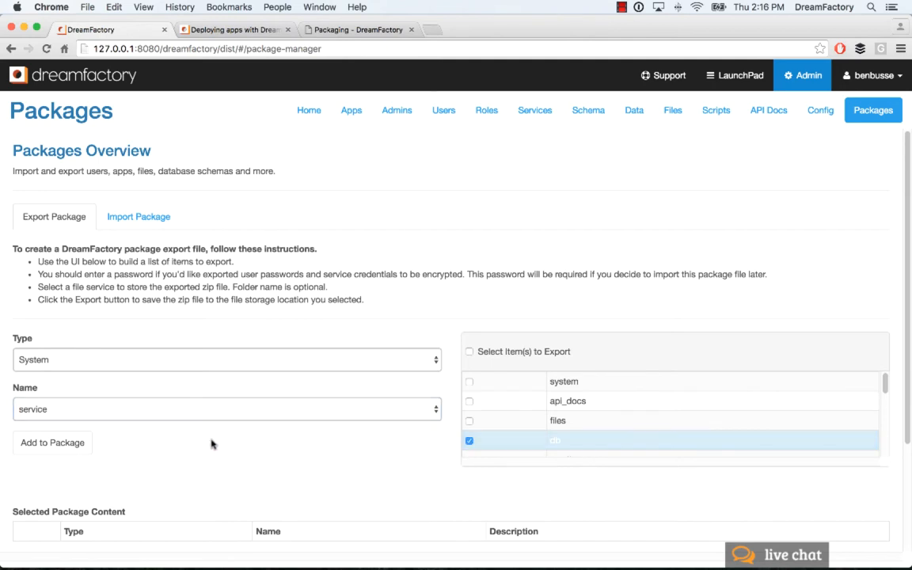
left_click(52, 443)
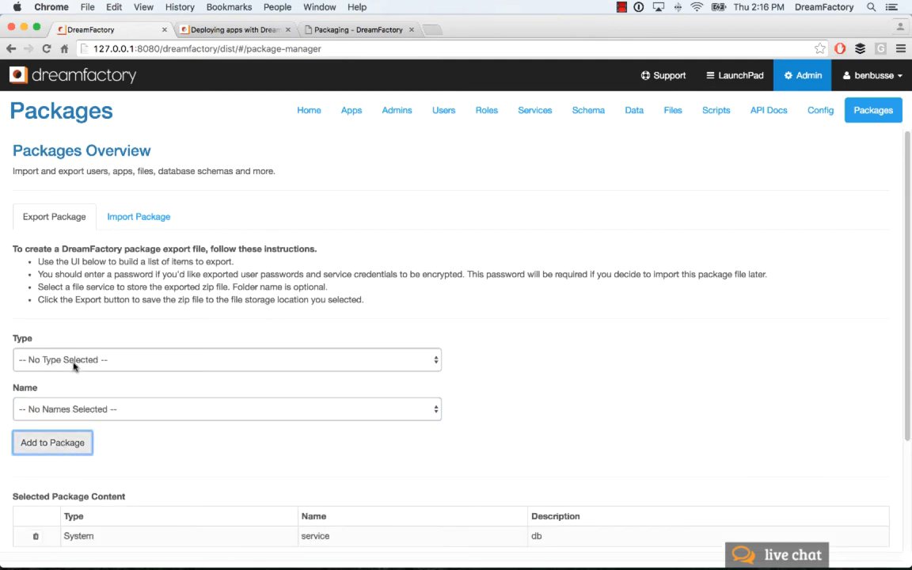
left_click(227, 359)
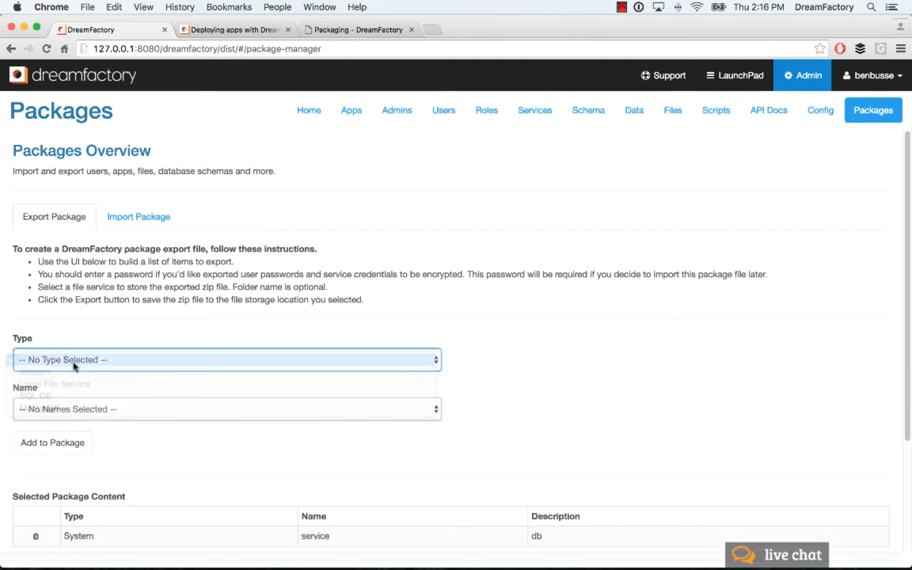
left_click(228, 360)
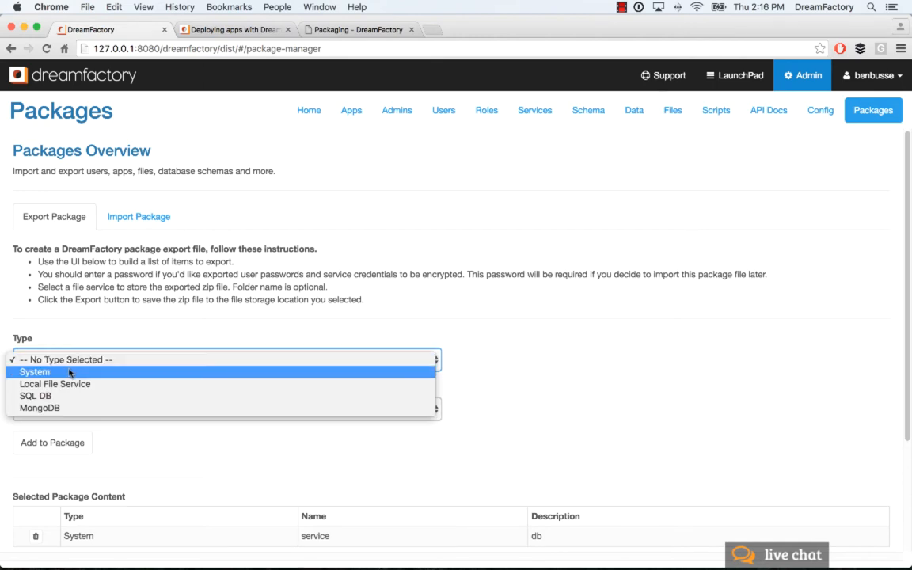
Add the Address Book for AngularJS system app to the export package
left_click(35, 371)
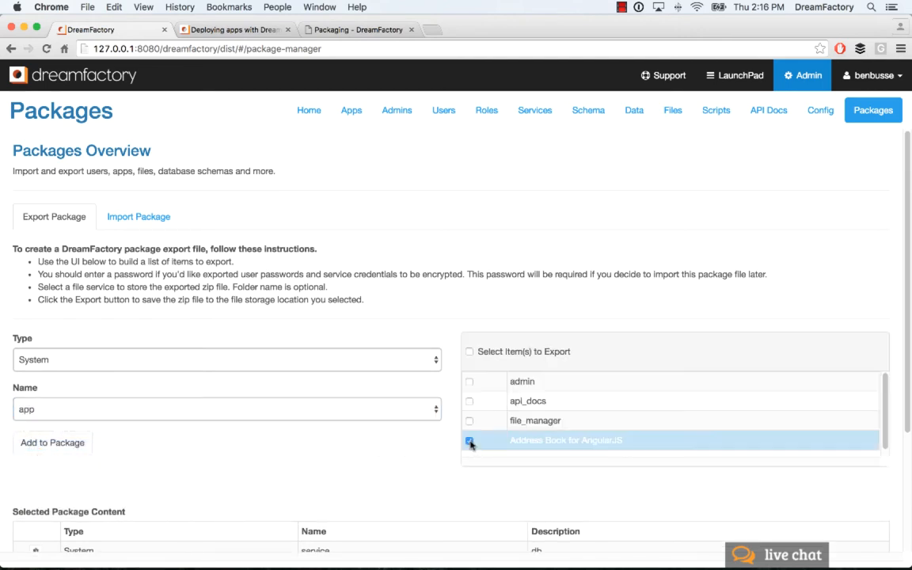
left_click(469, 440)
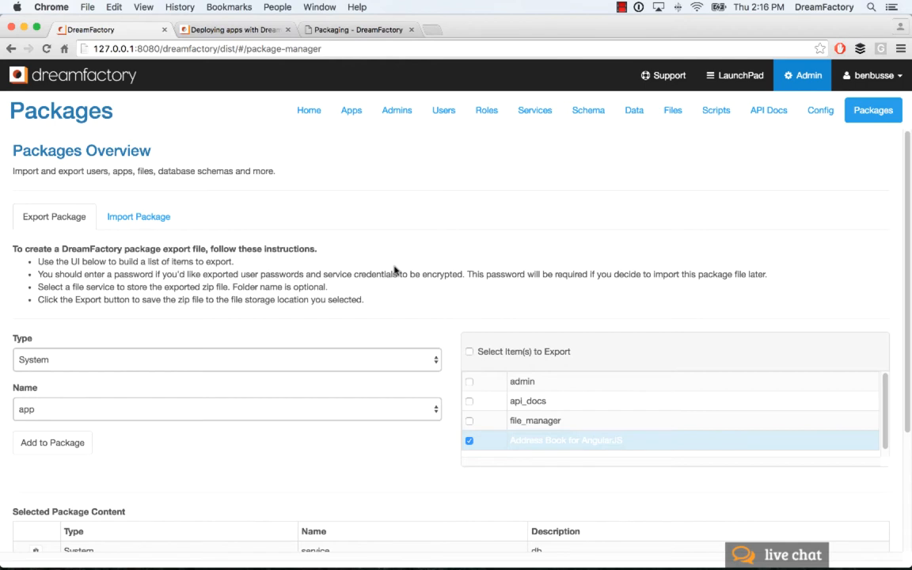
mouse_move(378, 275)
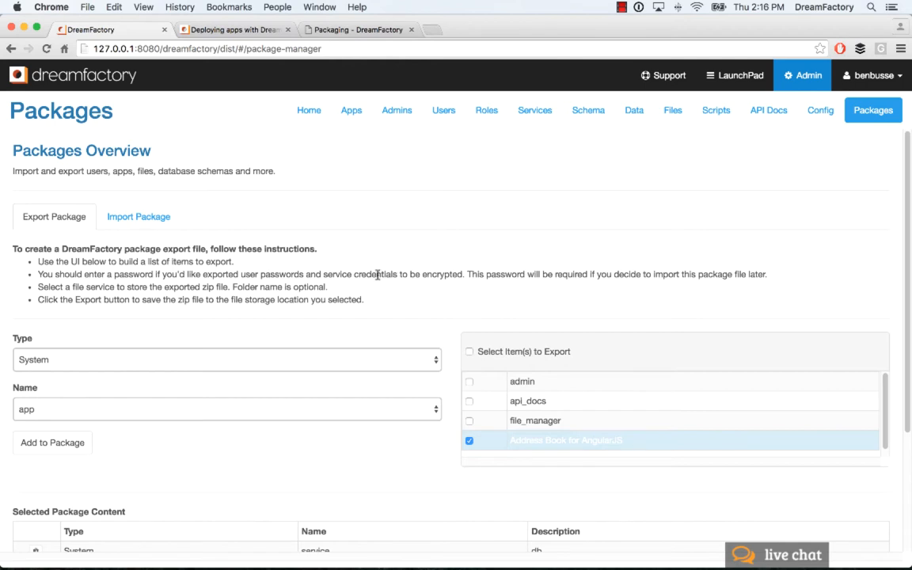
mouse_move(31, 469)
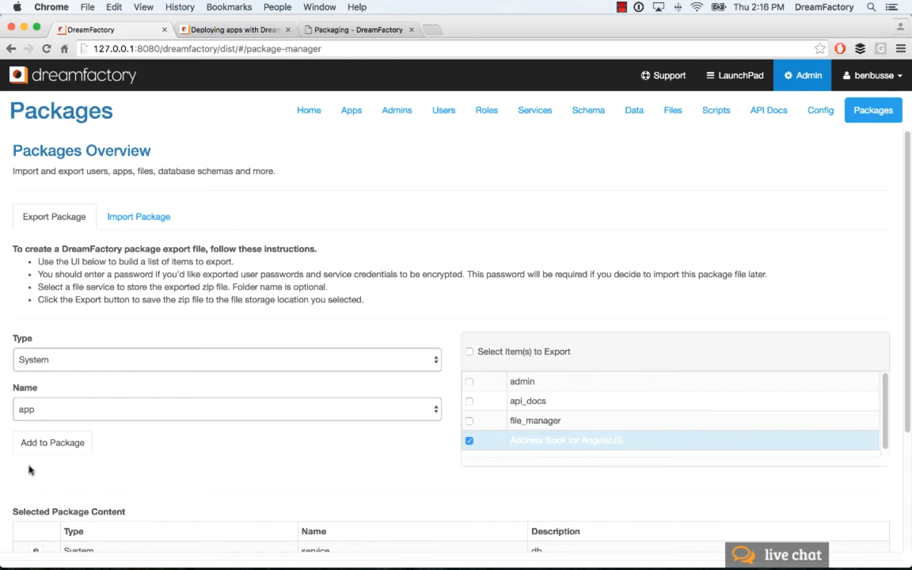
left_click(52, 442)
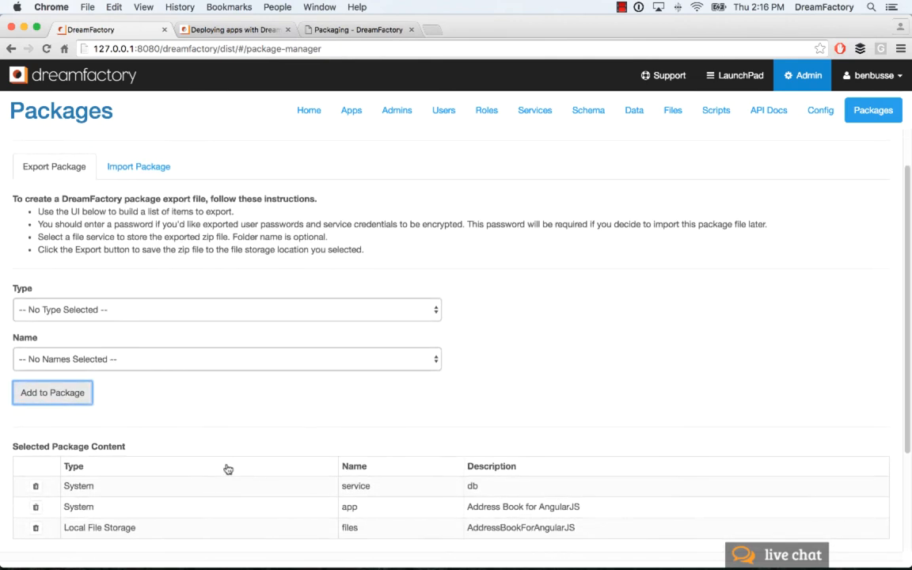
mouse_move(113, 459)
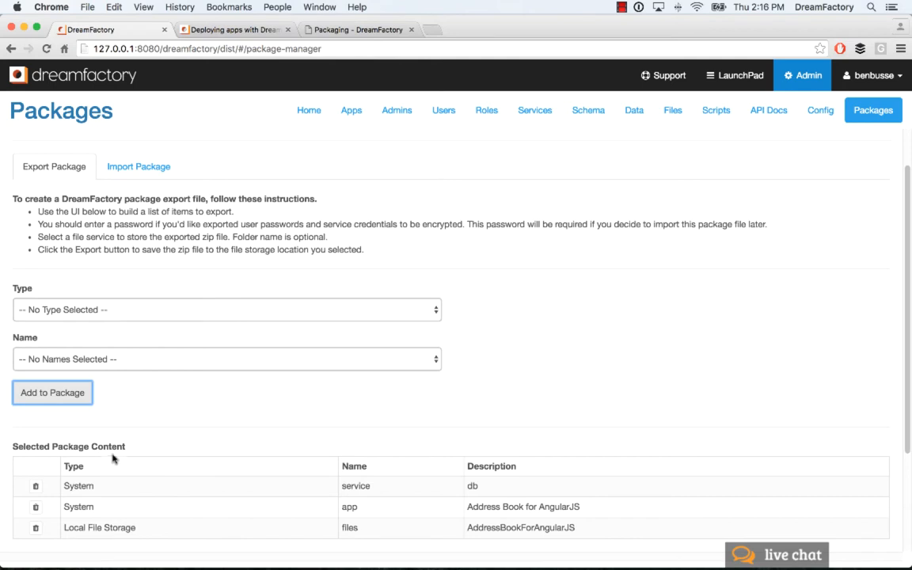
Add SQL DB 'db' schemas contact, contact_group, contact_group_relationship and contact_info to the package
left_click(227, 310)
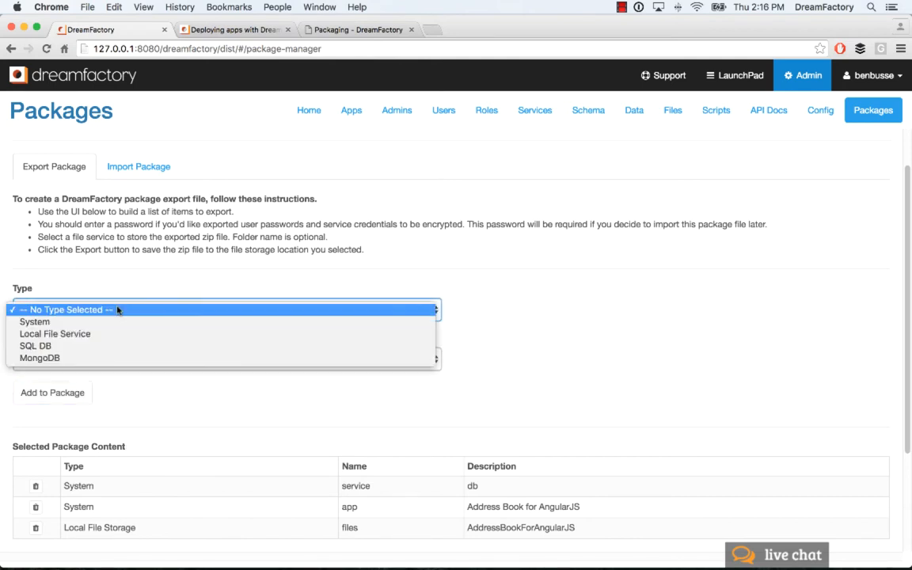
left_click(35, 346)
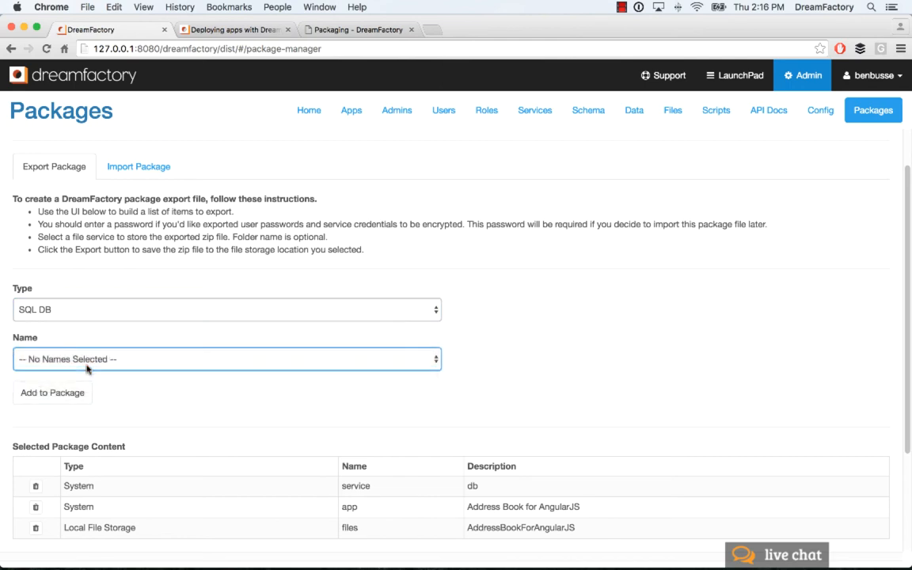
left_click(227, 358)
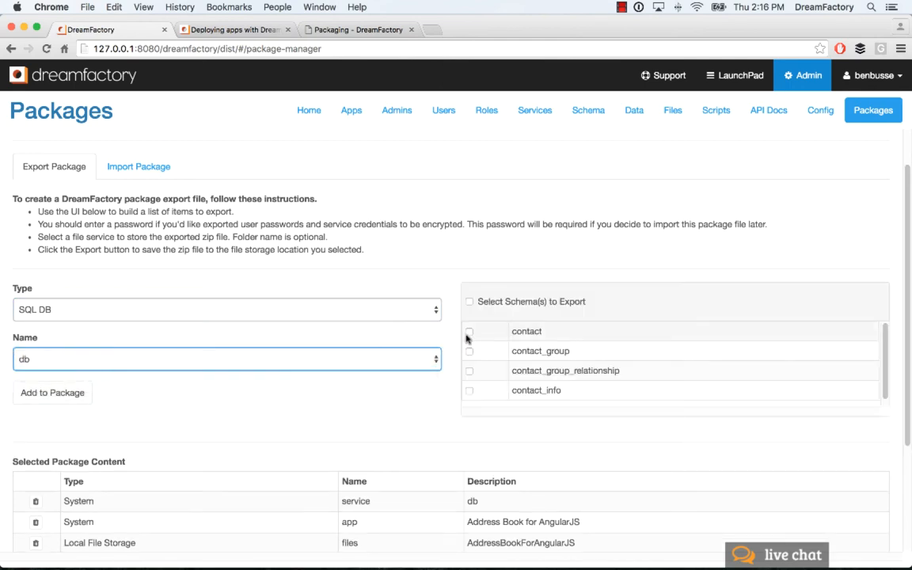
left_click(470, 302)
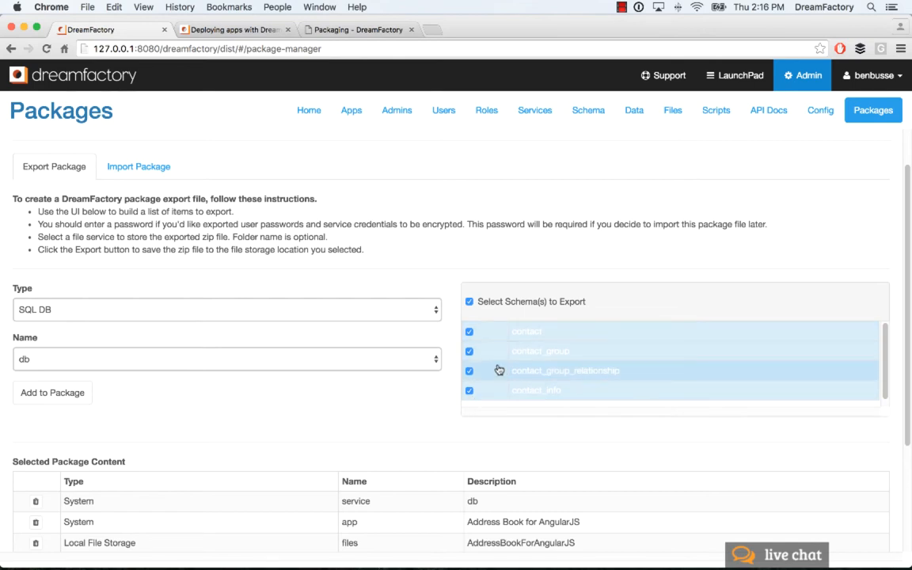
left_click(51, 391)
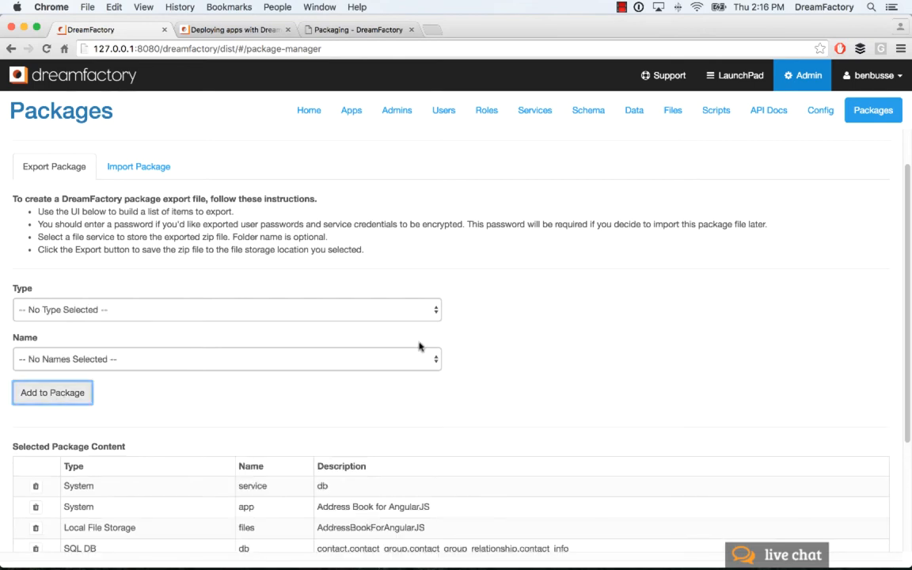
scroll("down", 3)
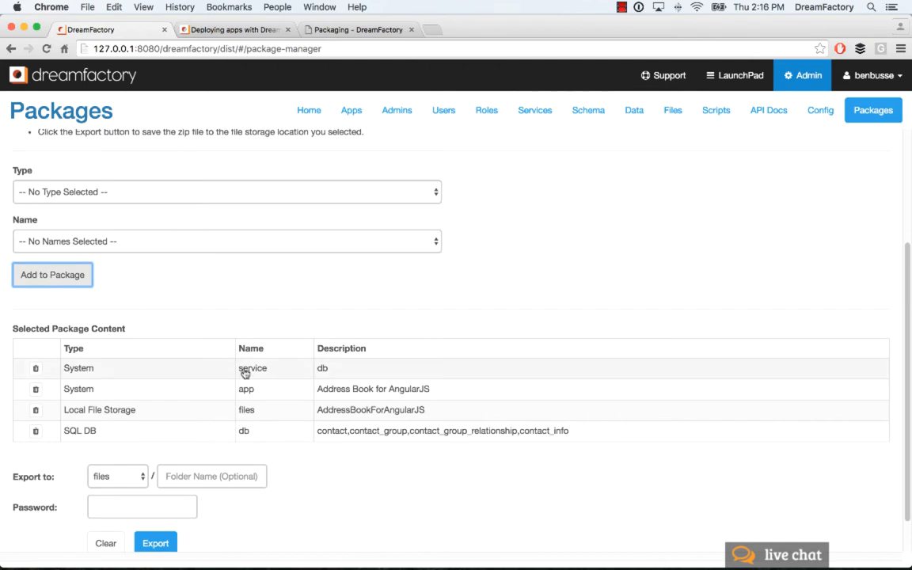
mouse_move(167, 385)
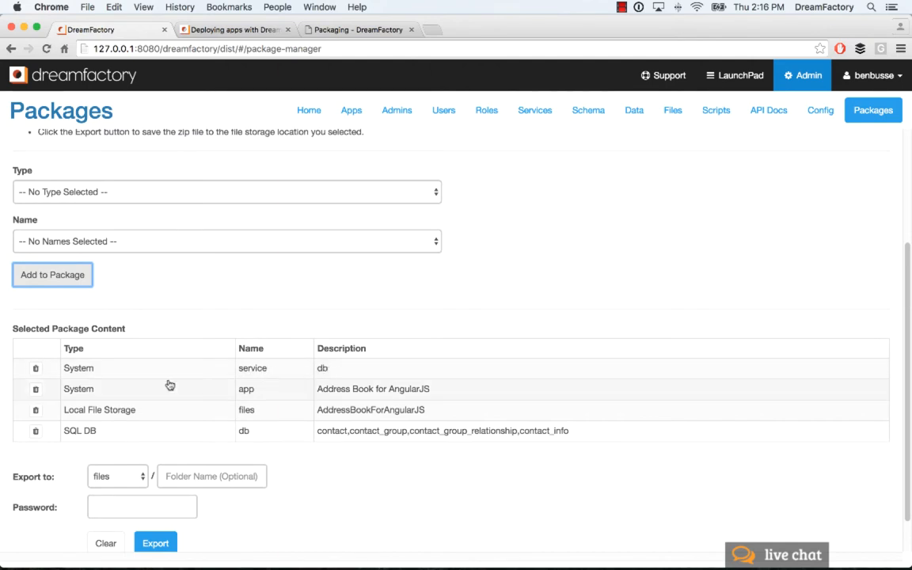
mouse_move(387, 392)
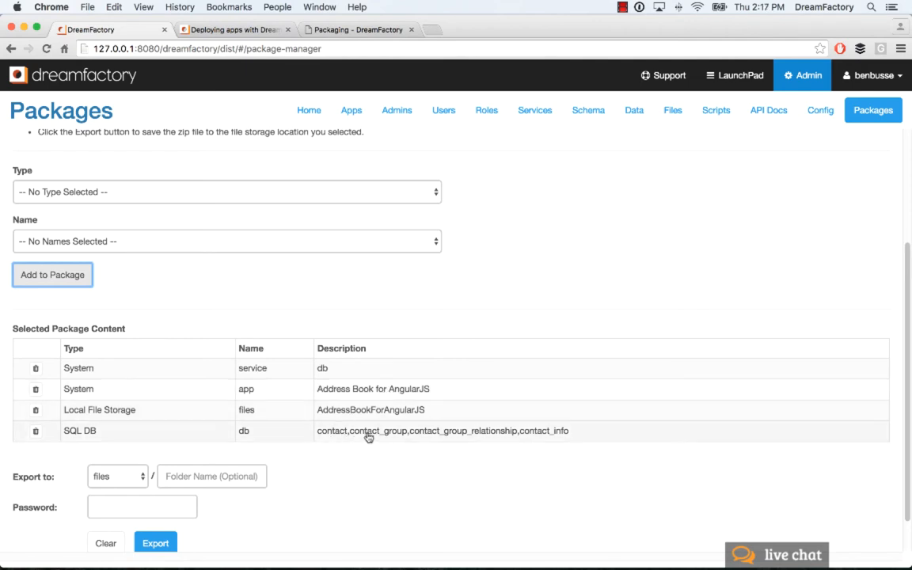
mouse_move(357, 509)
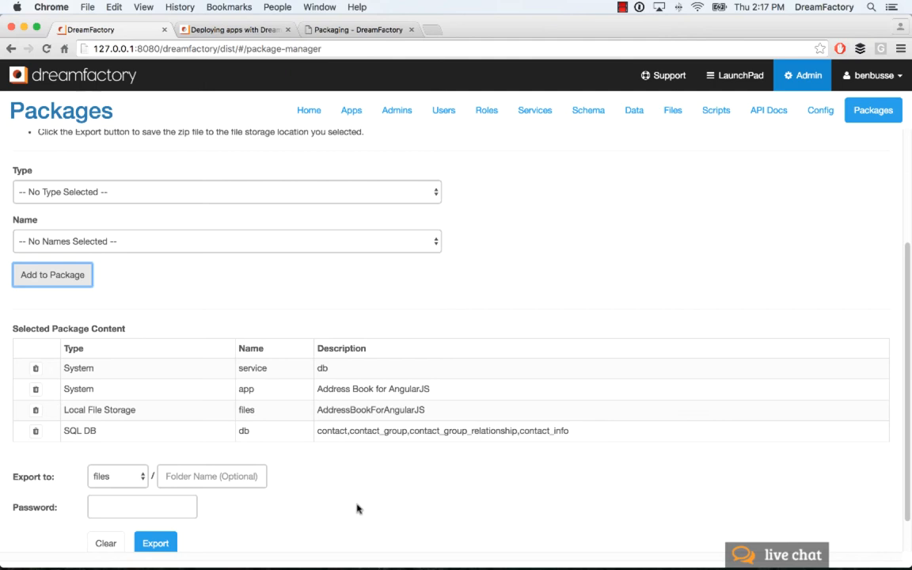
scroll("down", 3)
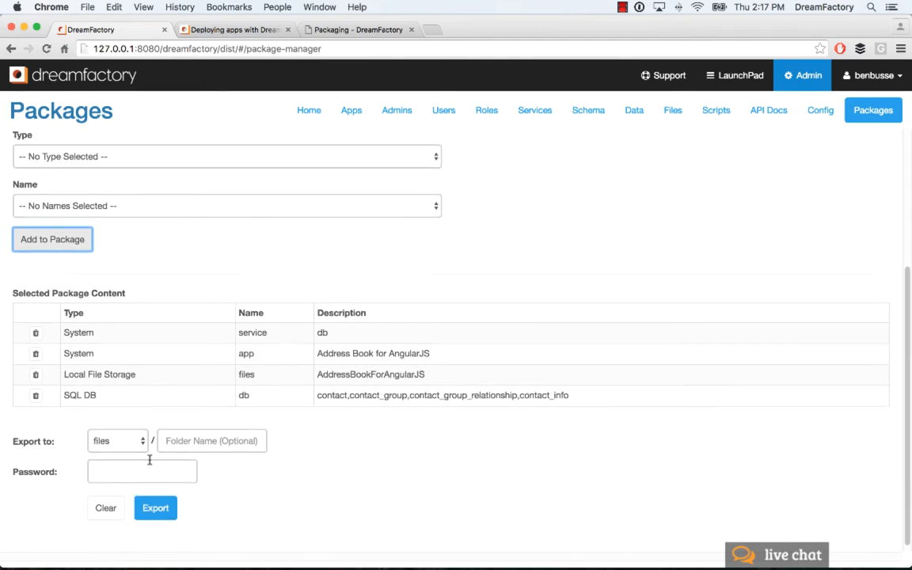
mouse_move(672, 115)
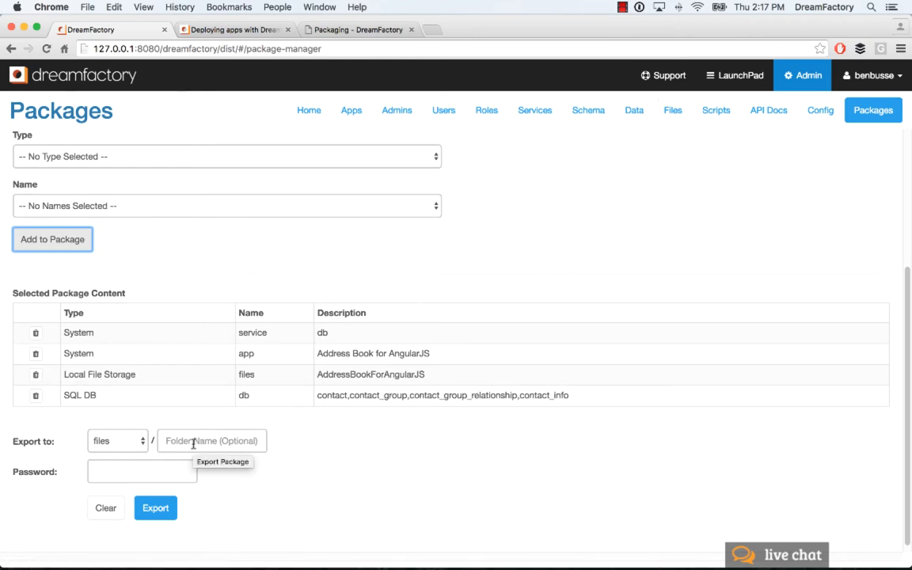
mouse_move(309, 437)
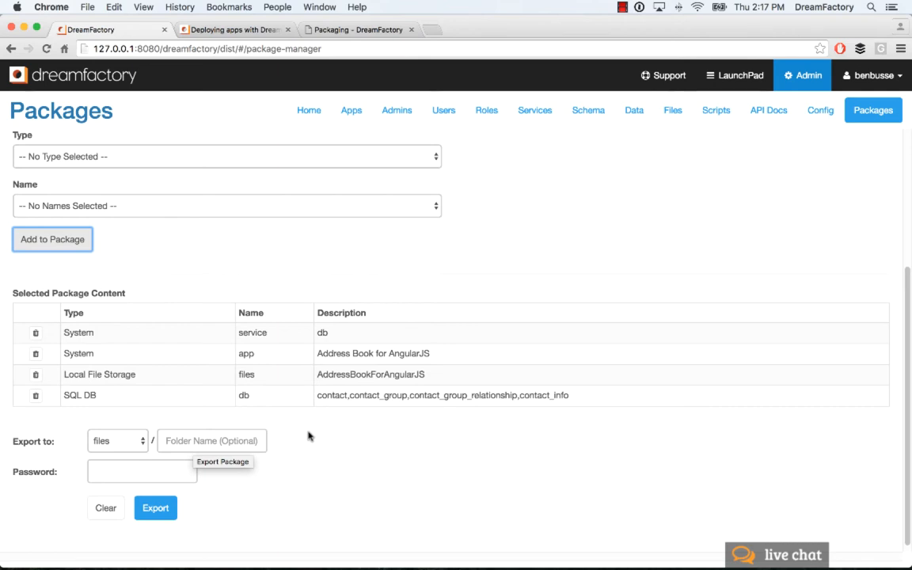
Enter a password for the four-item package and export it
left_click(141, 471)
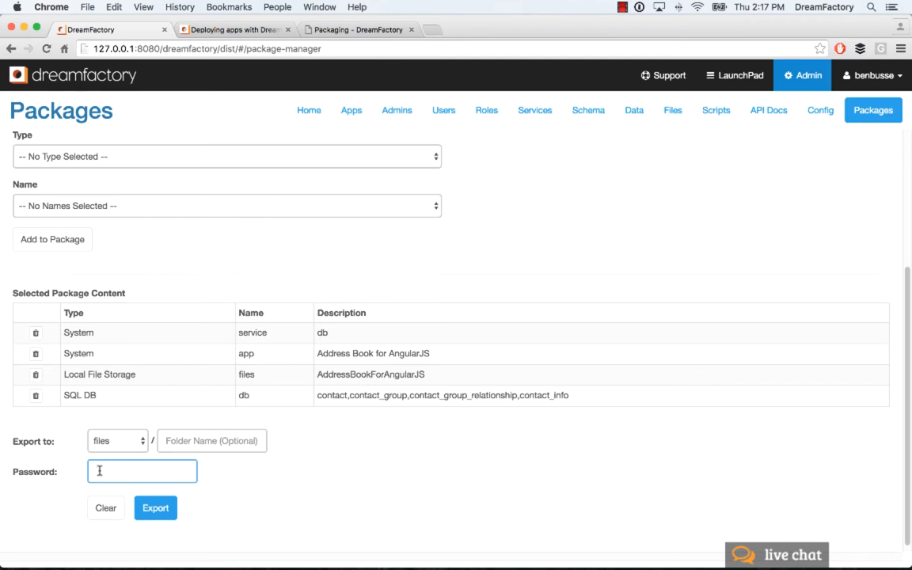
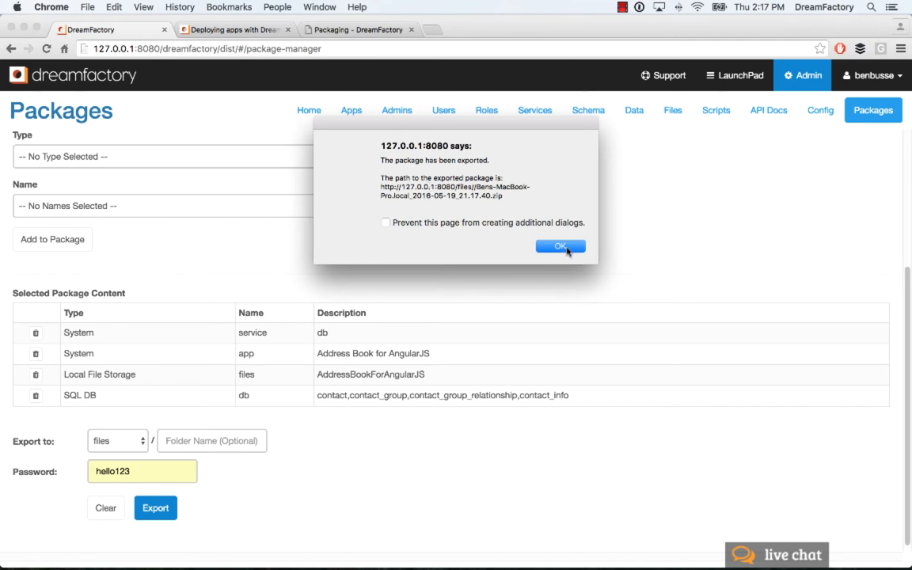
Dismiss the export alert and download the package zip from the files storage folder
left_click(561, 246)
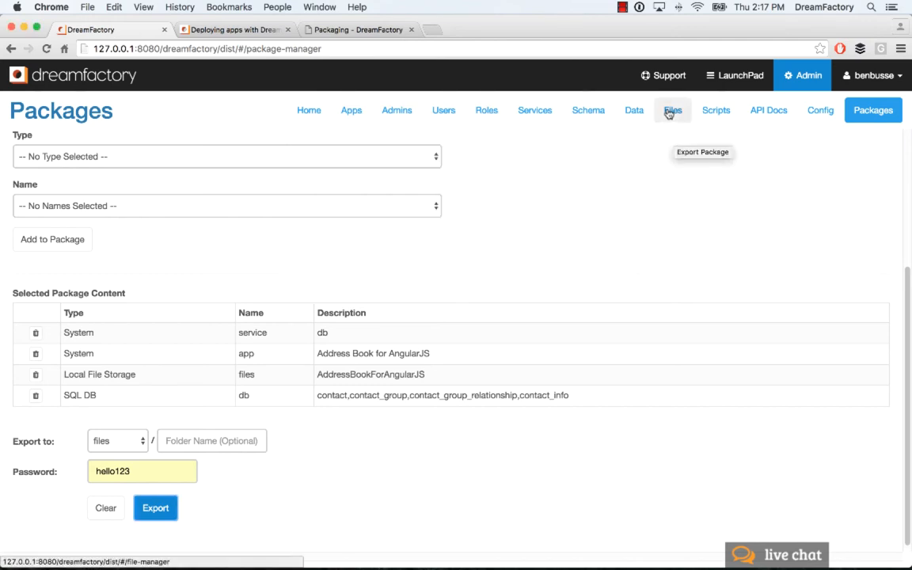
left_click(672, 110)
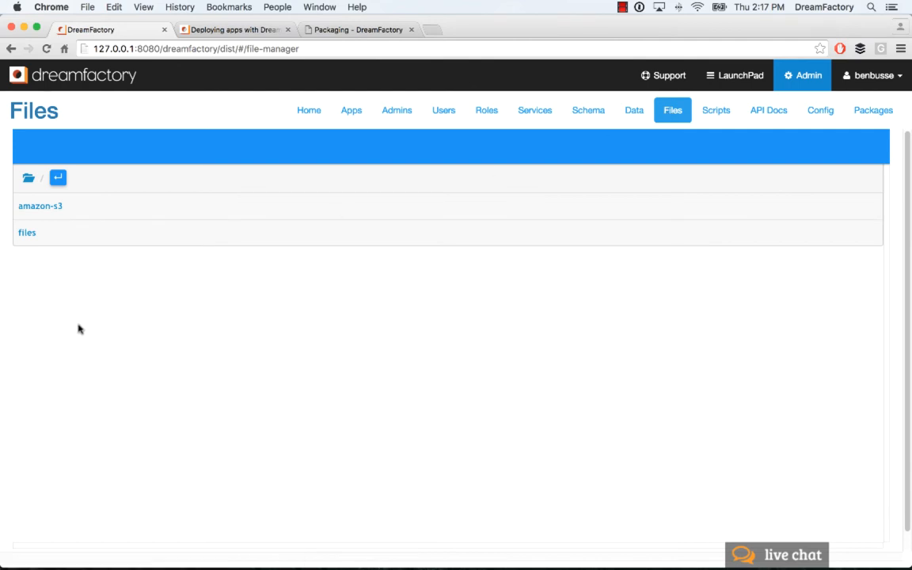
left_click(27, 232)
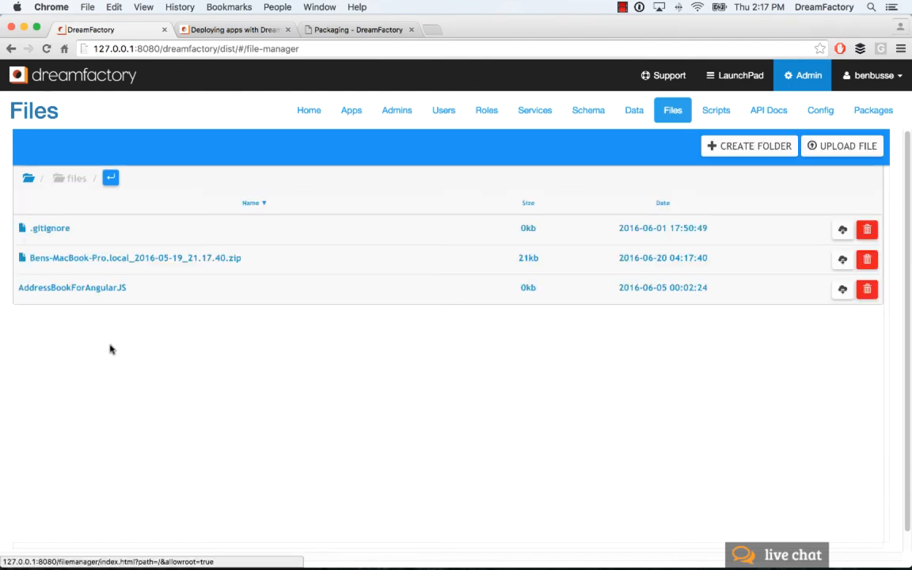
mouse_move(204, 266)
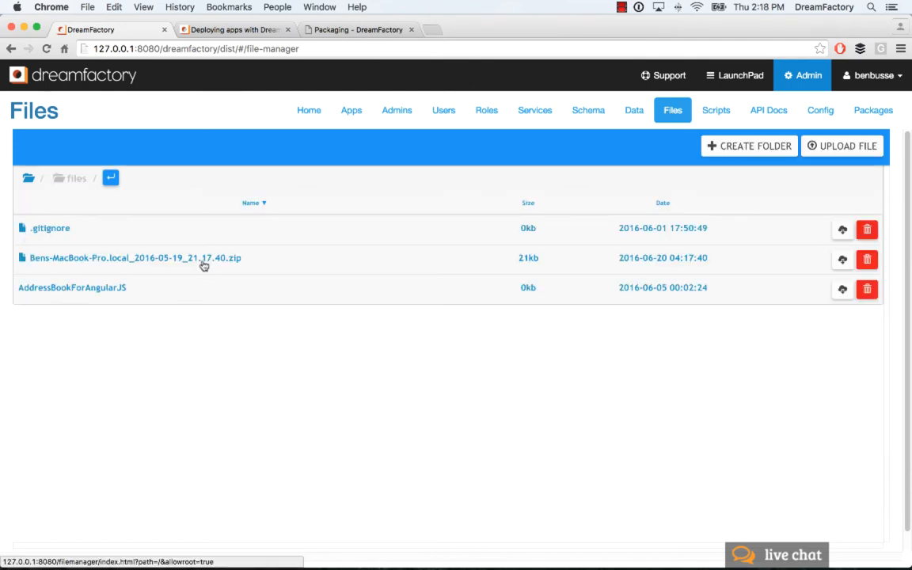
mouse_move(203, 266)
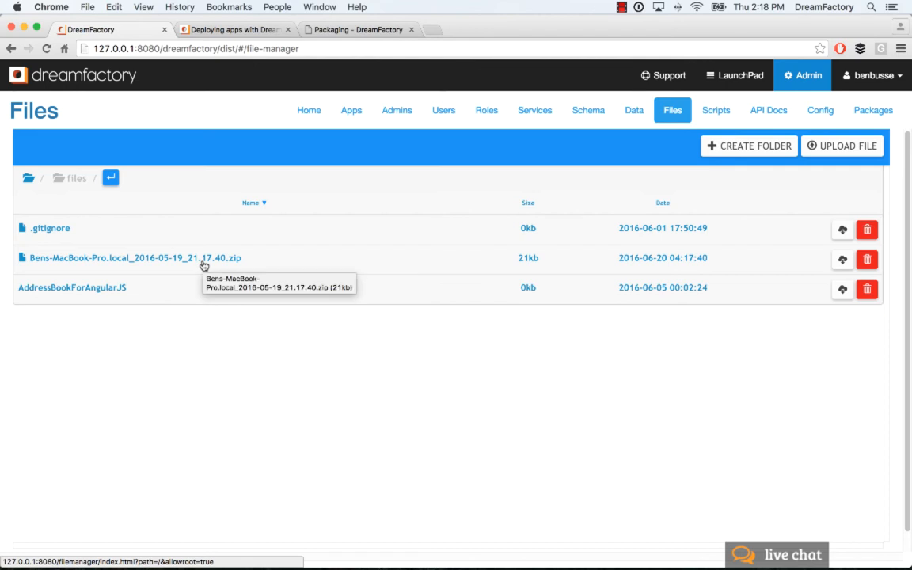
mouse_move(845, 259)
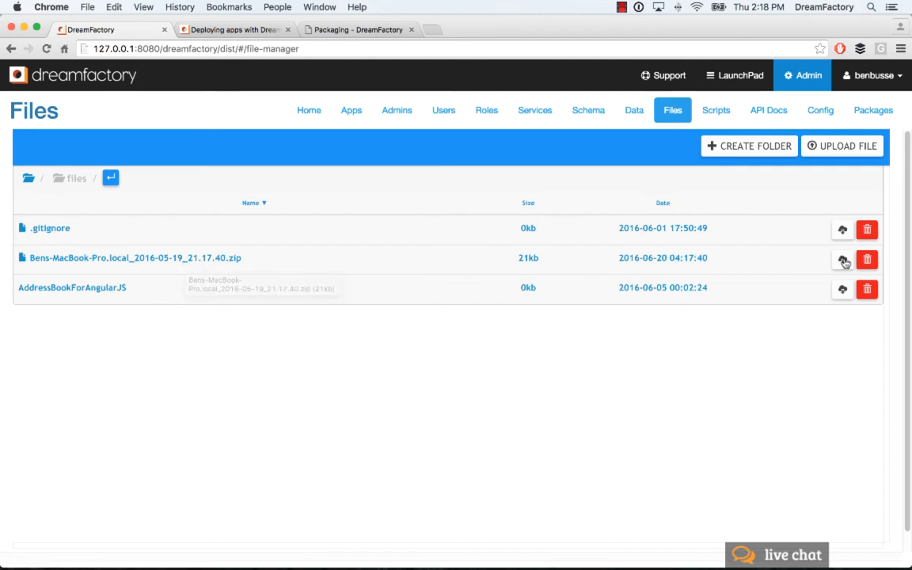
left_click(843, 259)
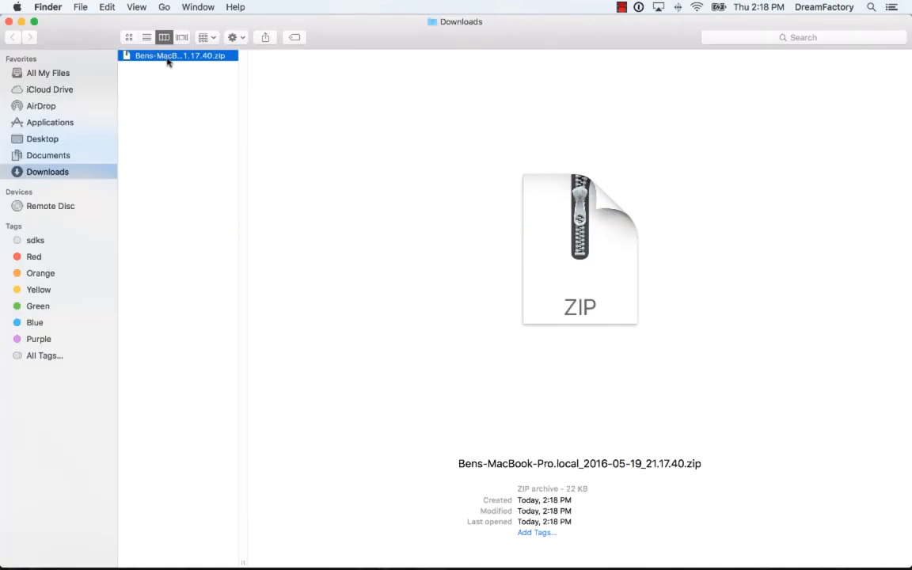
Unzip the downloaded package with its password and select package.json
double_click(179, 57)
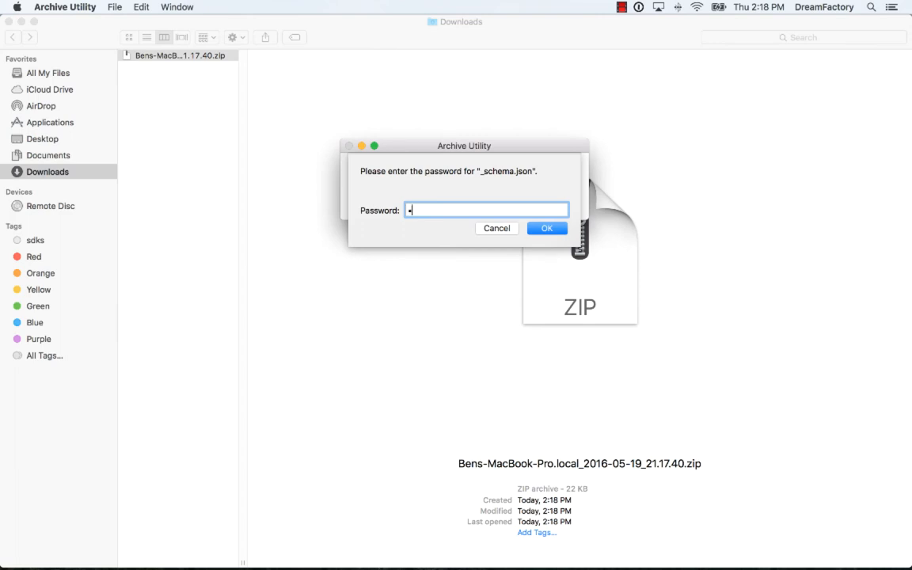
type("password")
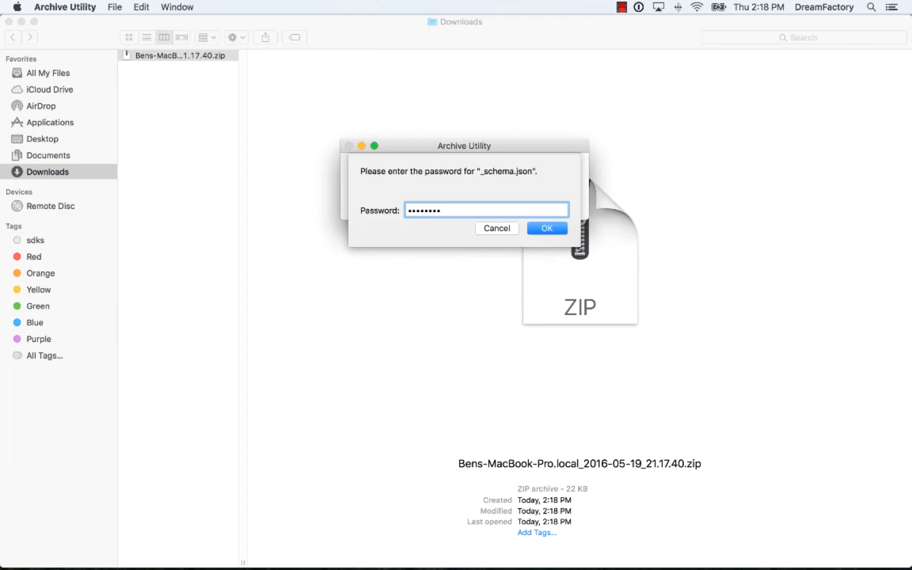
left_click(546, 228)
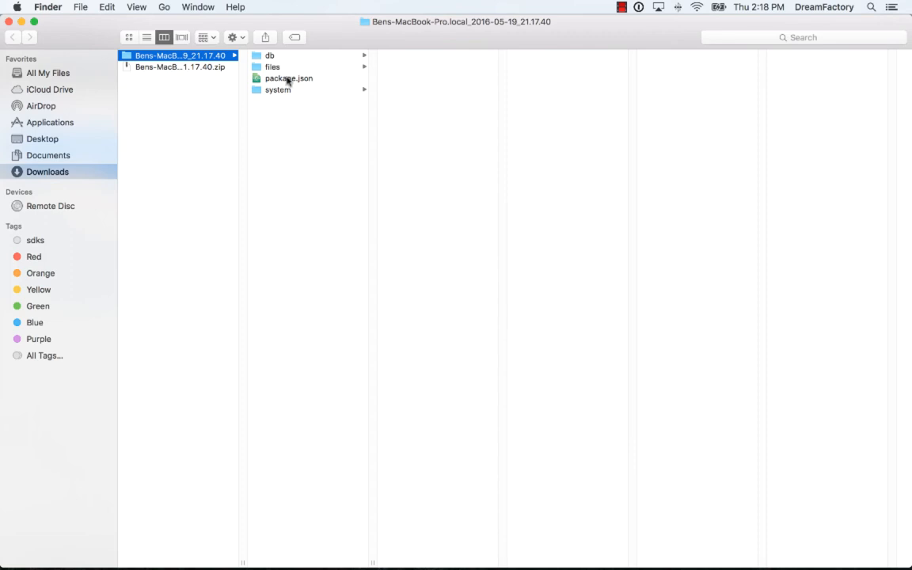
left_click(288, 78)
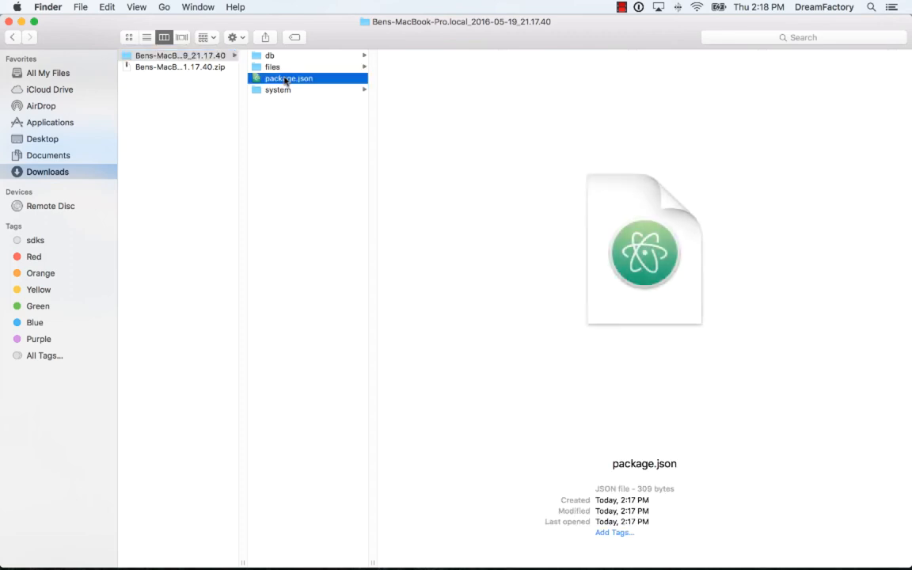
Open package.json in Atom, then view the system folder's app.json and service.json
right_click(289, 78)
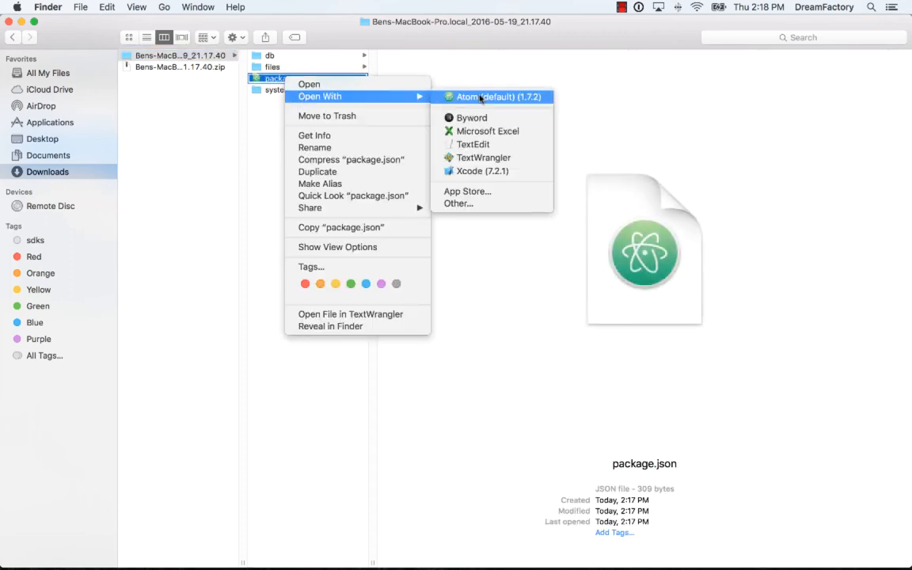
left_click(493, 96)
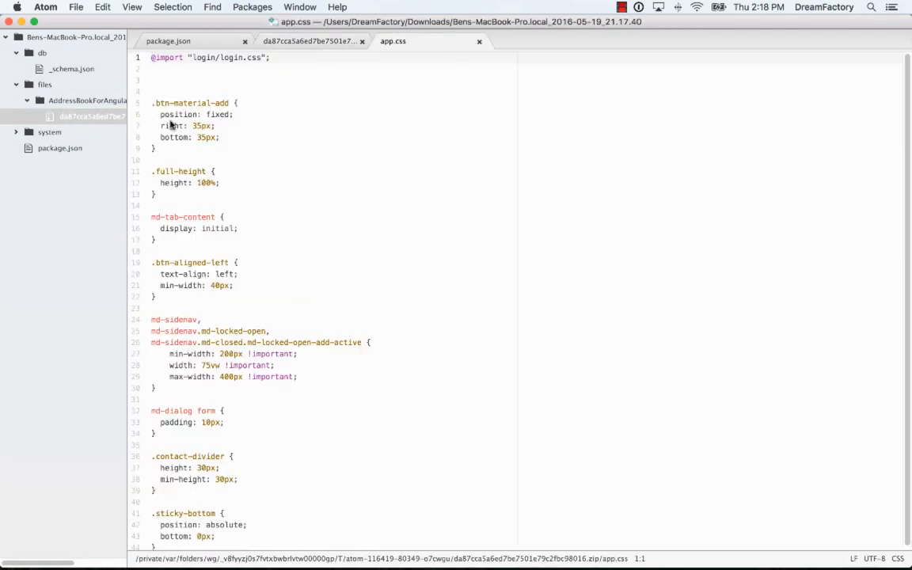
left_click(49, 132)
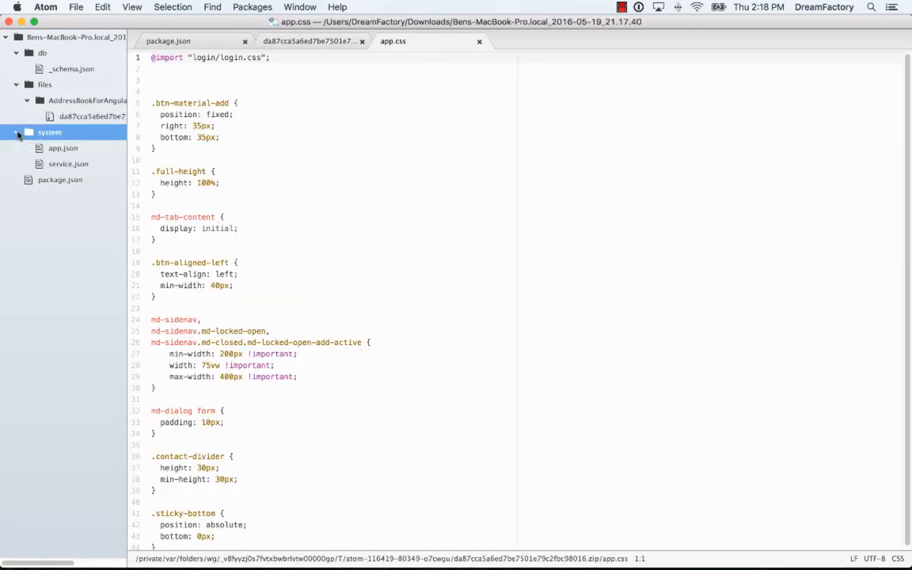
left_click(62, 148)
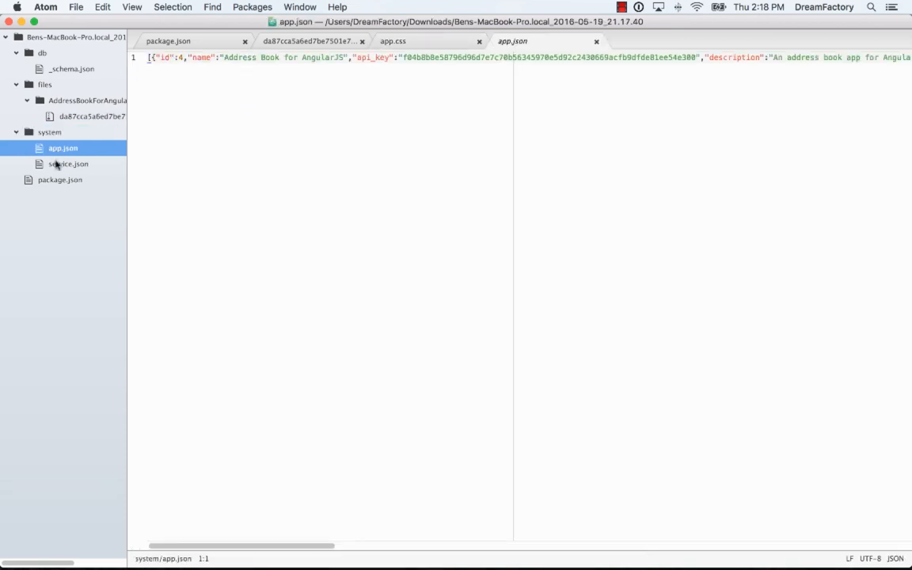
mouse_move(418, 105)
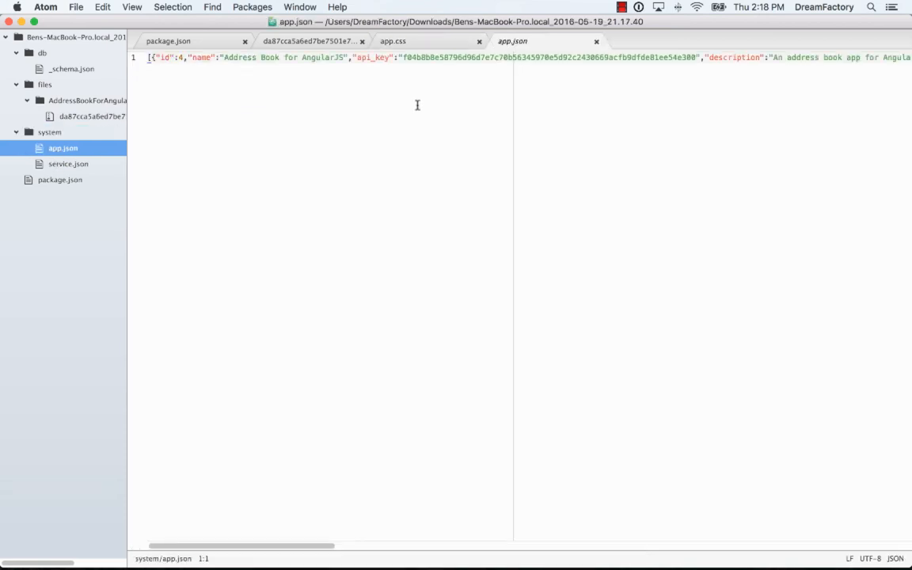
mouse_move(330, 137)
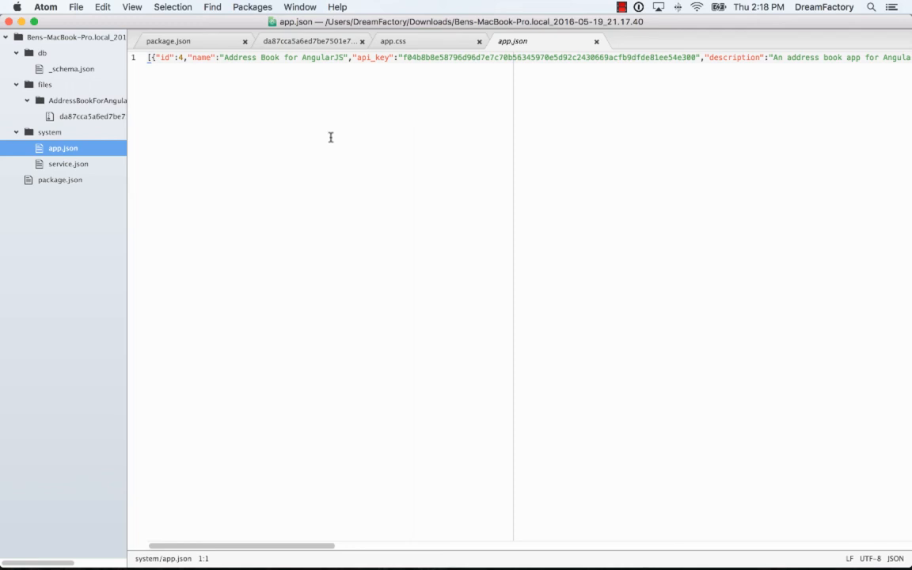
left_click(64, 164)
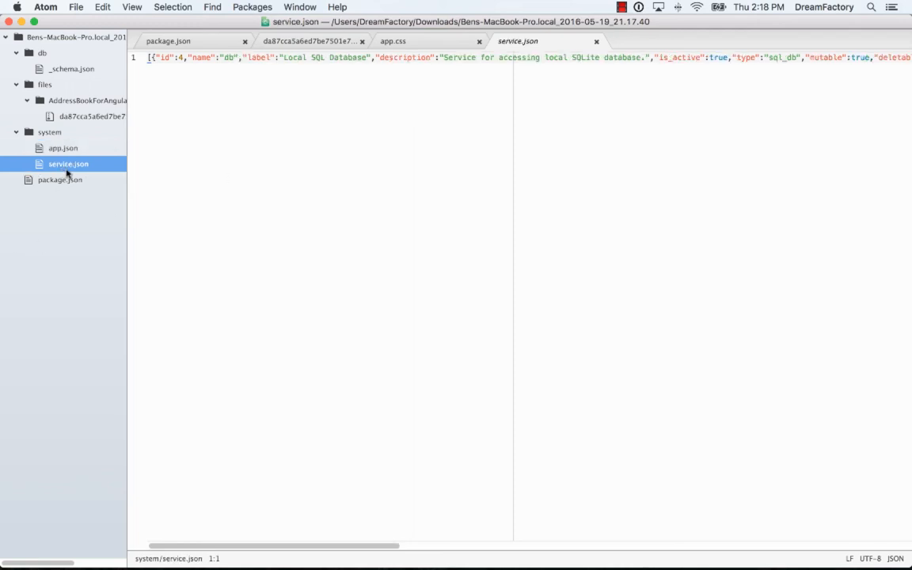
key("Cmd+Tab")
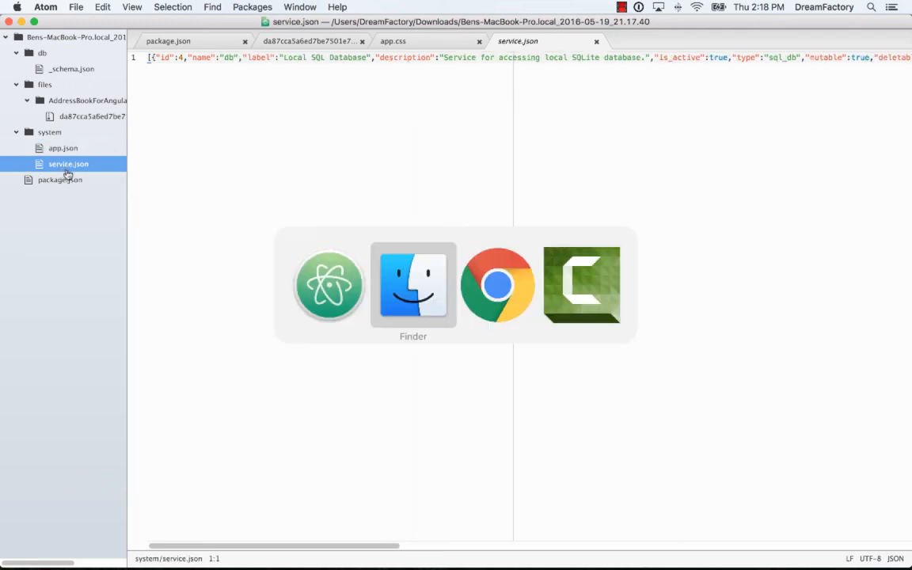
Return to the DreamFactory admin and show the Packages Import Package form
left_click(497, 283)
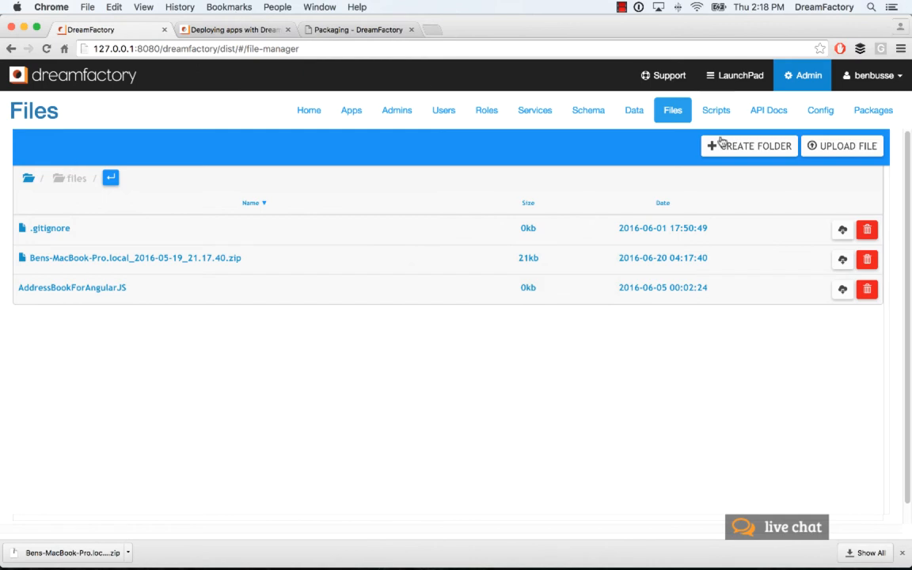
left_click(872, 110)
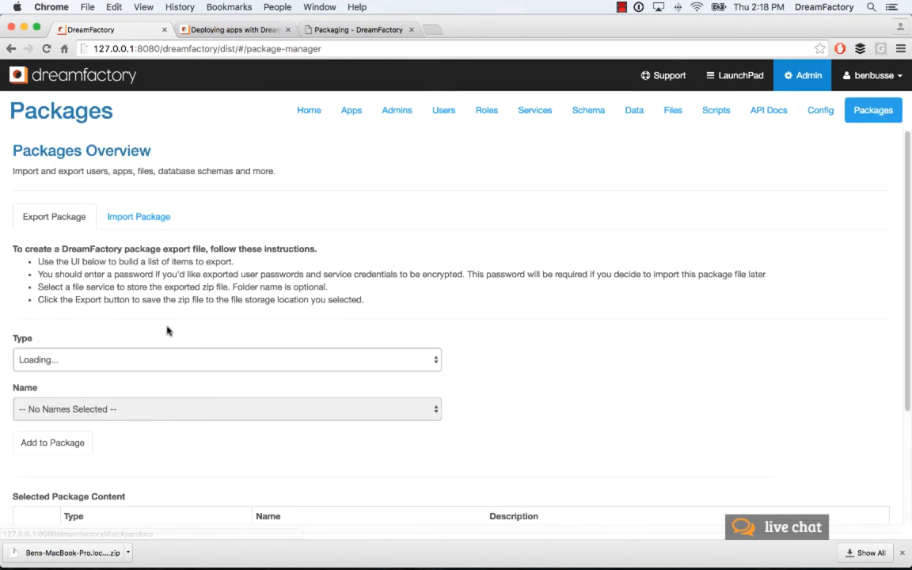
left_click(138, 216)
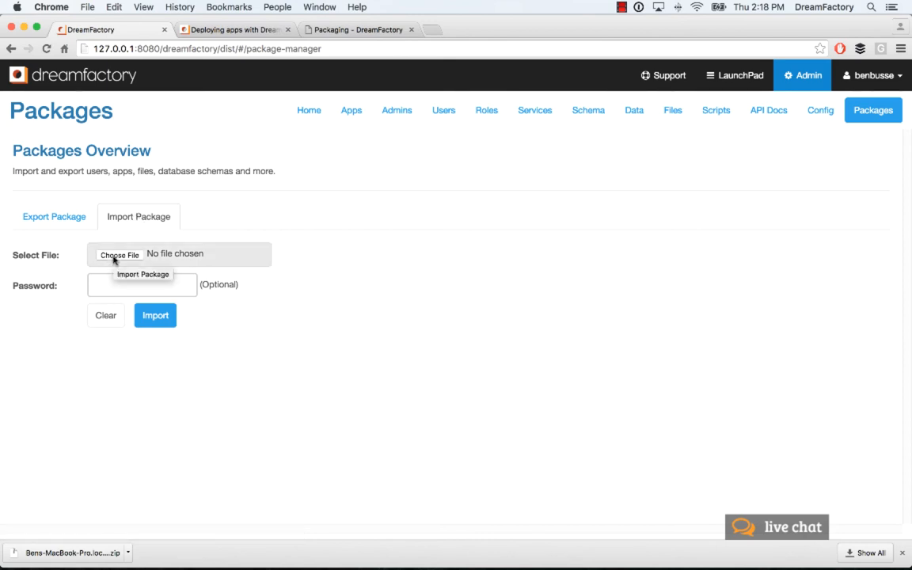
mouse_move(300, 382)
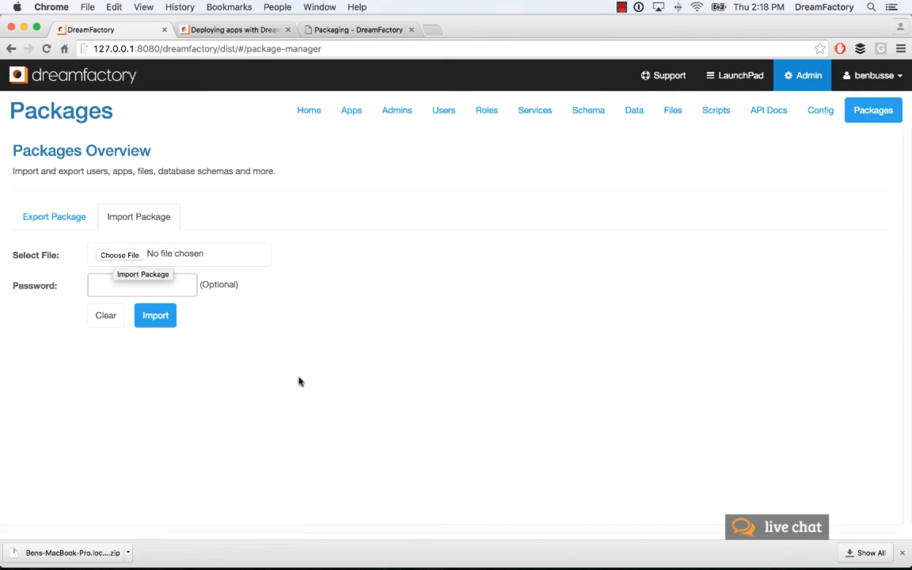
mouse_move(325, 363)
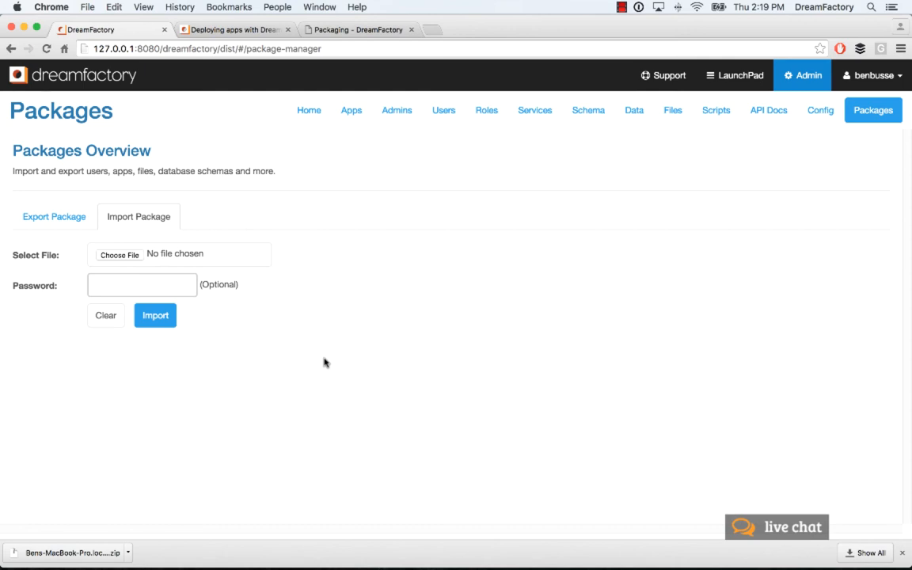
mouse_move(426, 290)
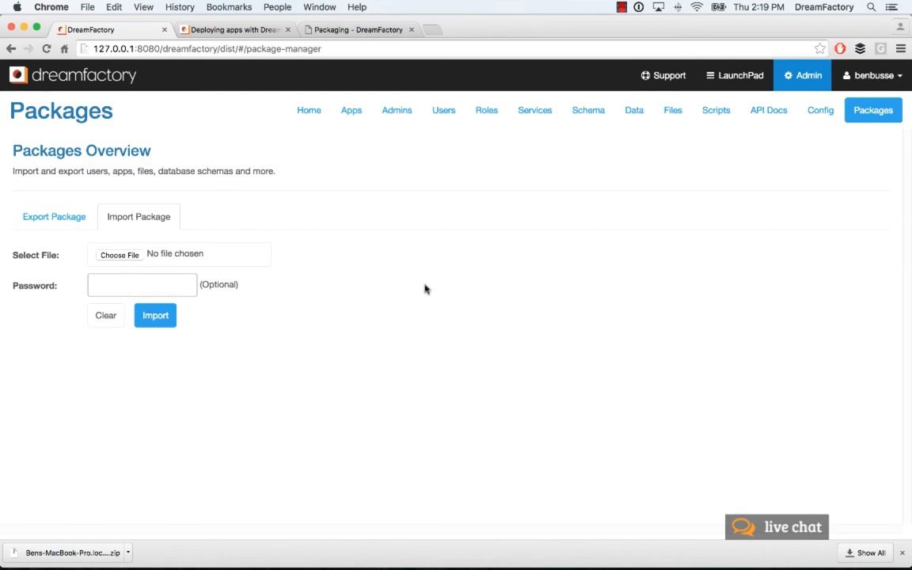
Read through the 'Deploying apps with DreamFactory packages' post's manifest and export examples
left_click(230, 29)
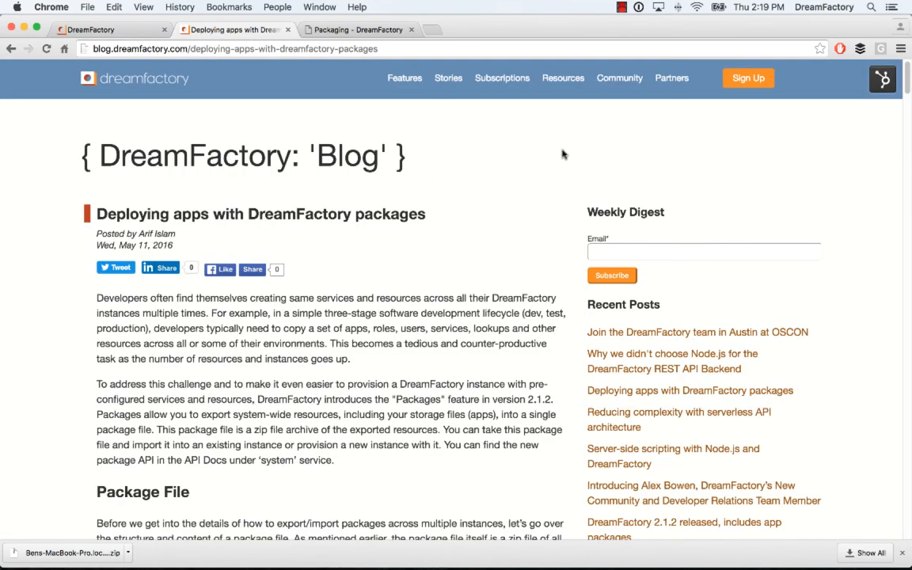
mouse_move(575, 153)
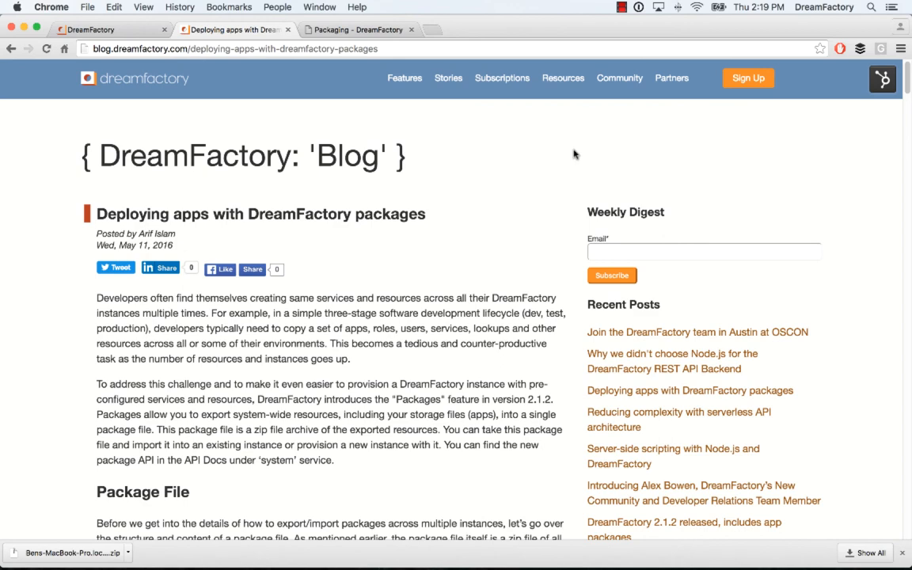
scroll("down", 3)
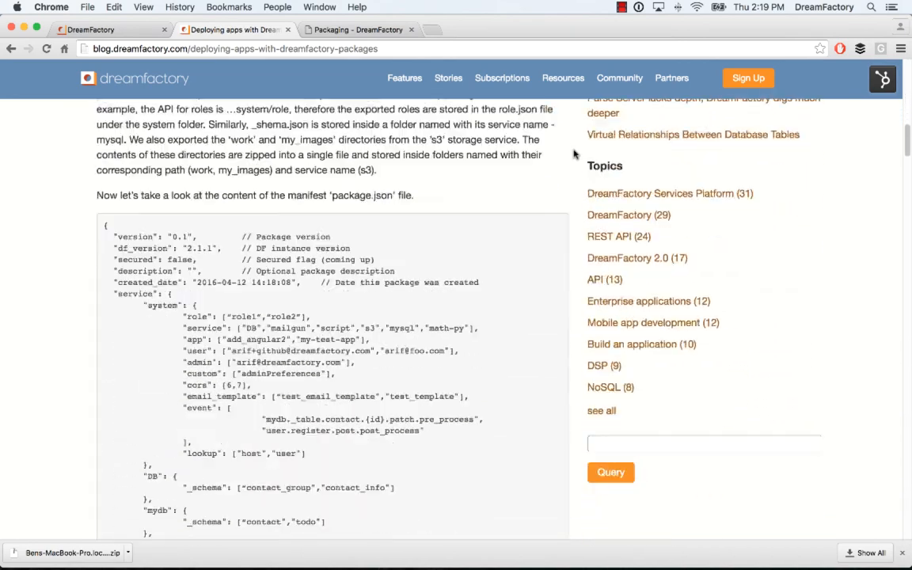
scroll("down", 3)
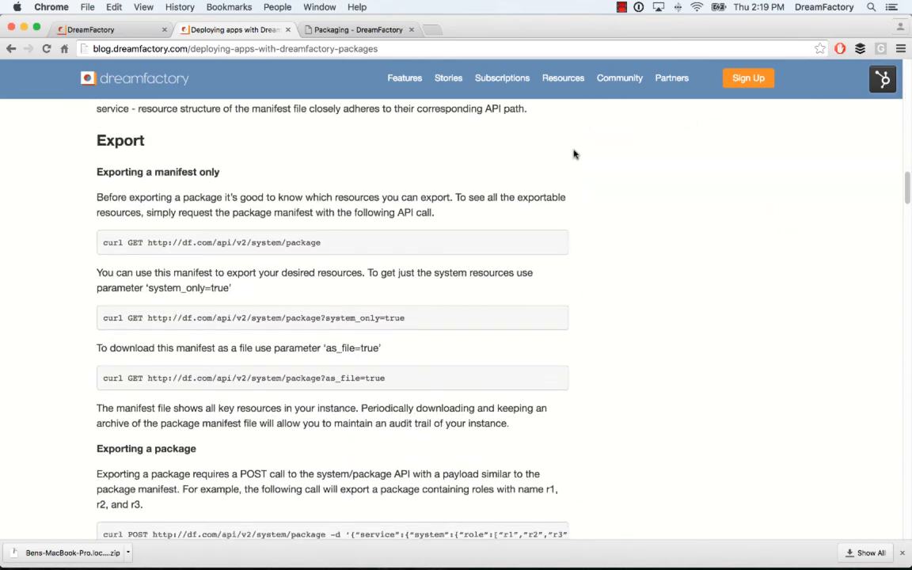
scroll("down", 3)
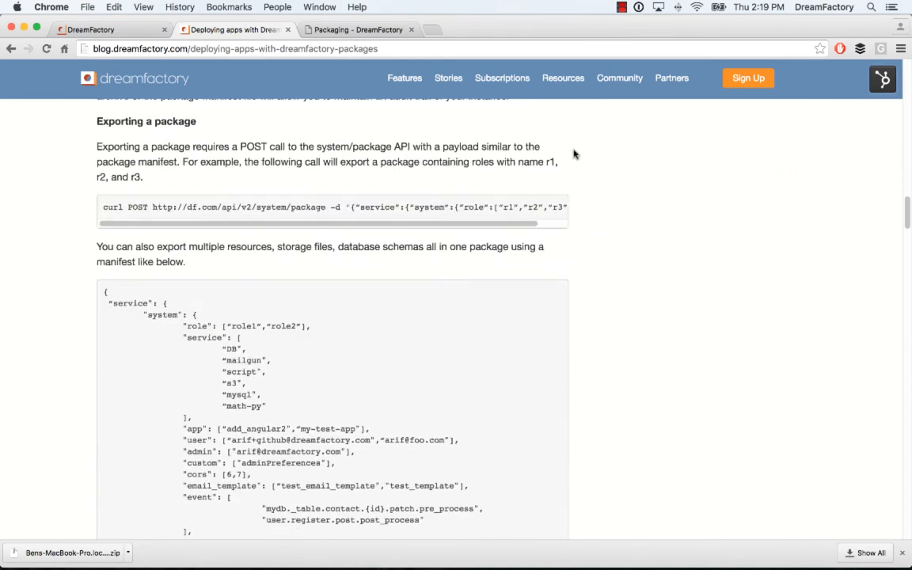
scroll("down", 3)
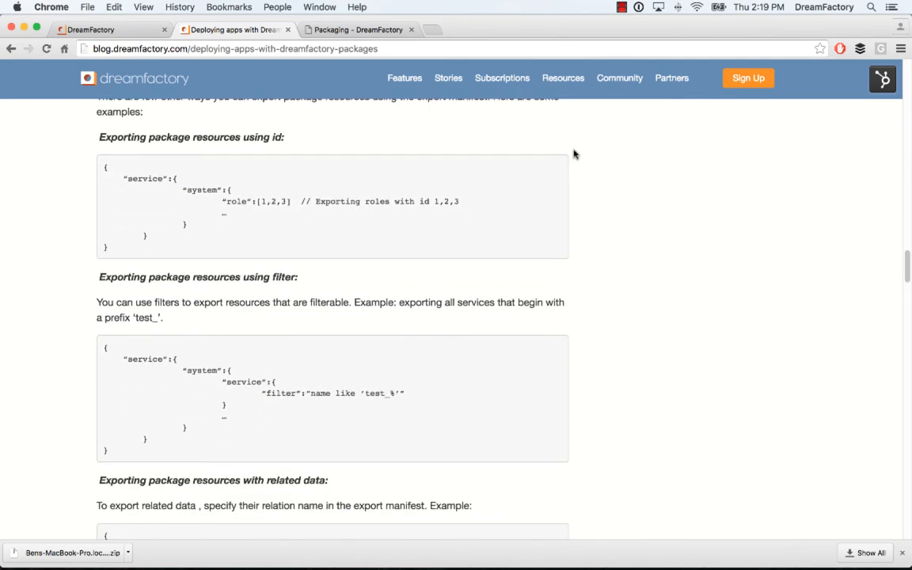
scroll("down", 3)
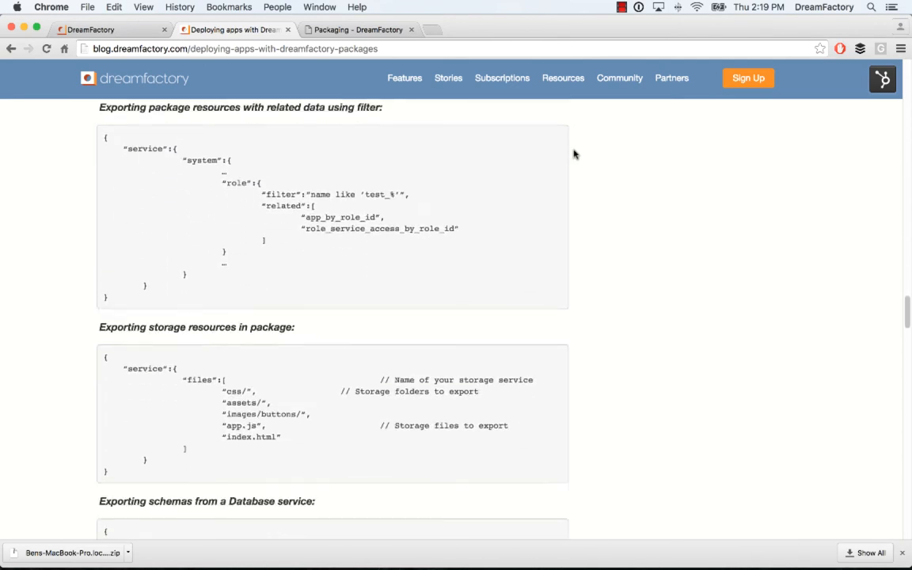
scroll("down", 3)
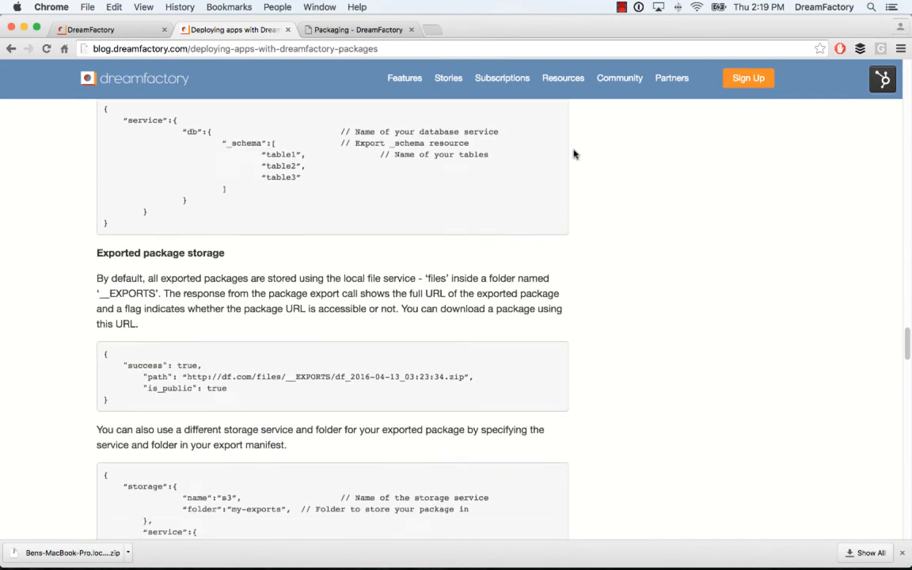
scroll("down", 3)
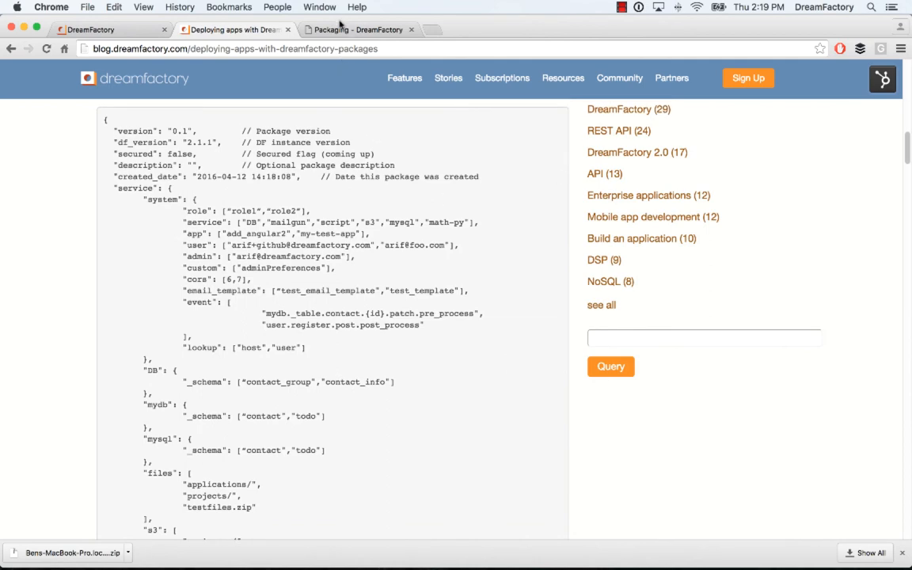
Scroll the 'Packaging - DreamFactory' wiki page down to its package import examples
left_click(357, 29)
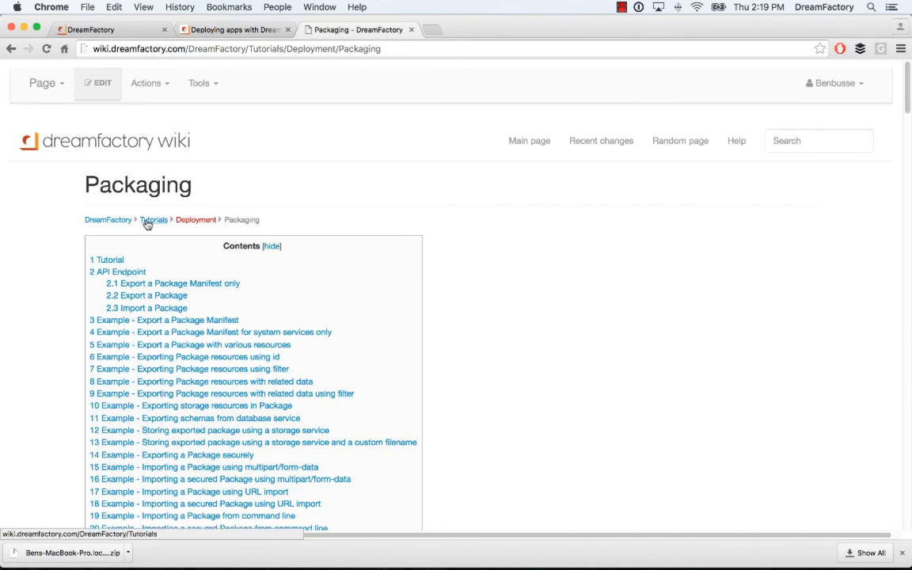
mouse_move(236, 219)
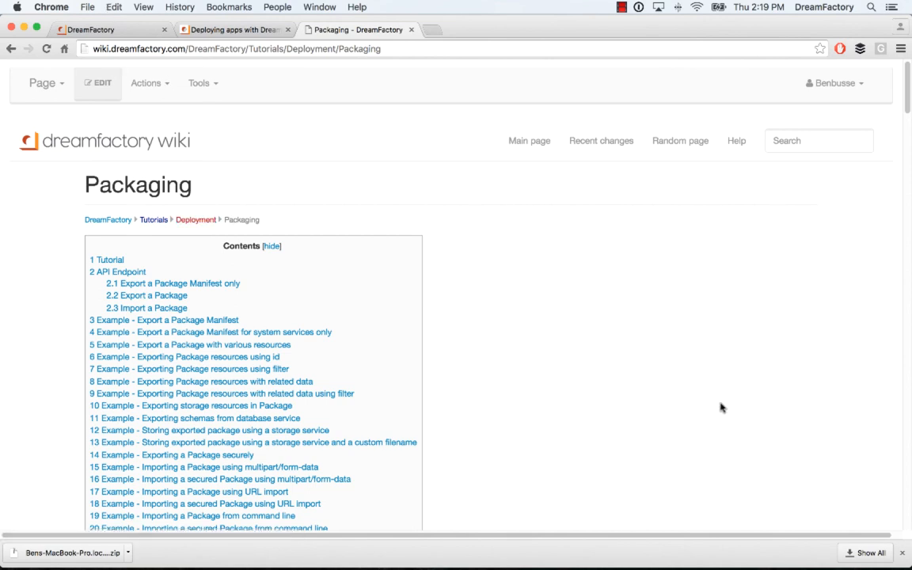
scroll("down", 3)
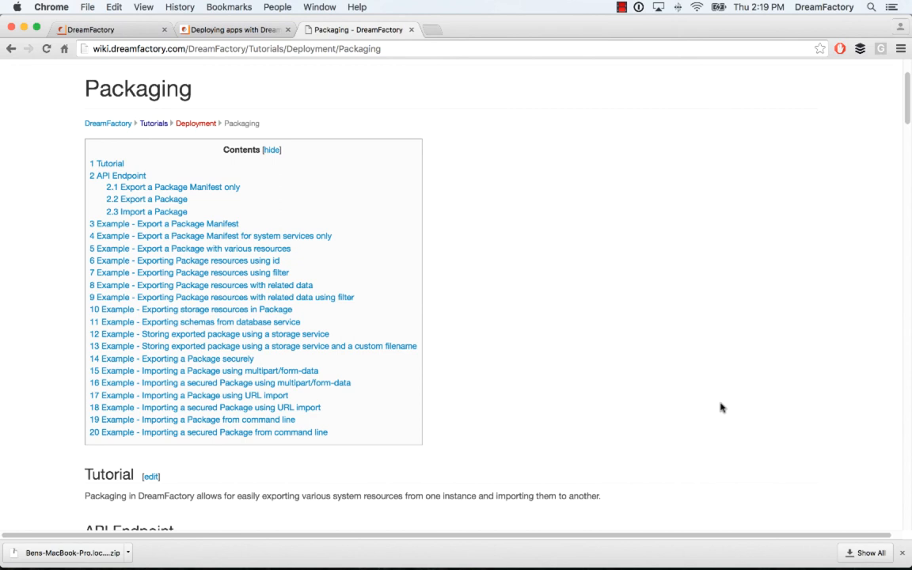
scroll("down", 3)
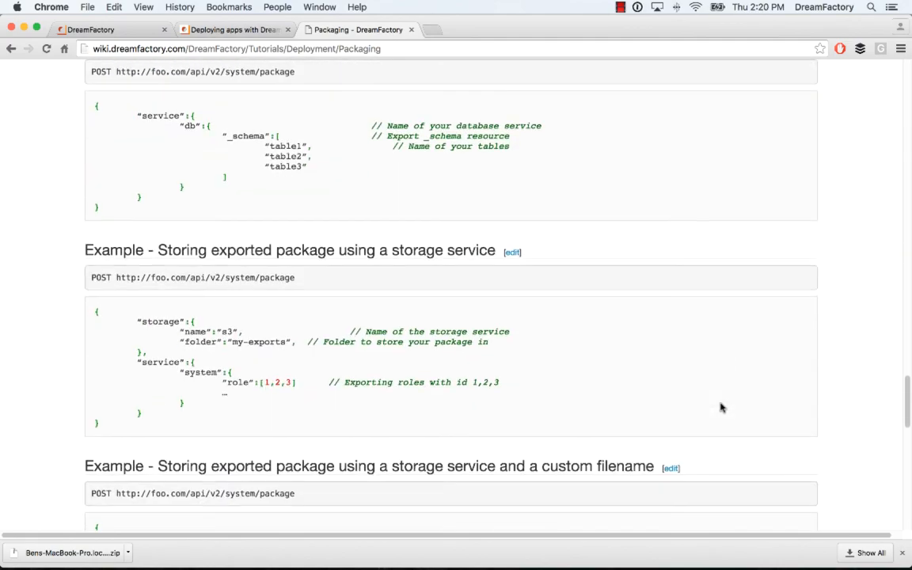
scroll("down", 3)
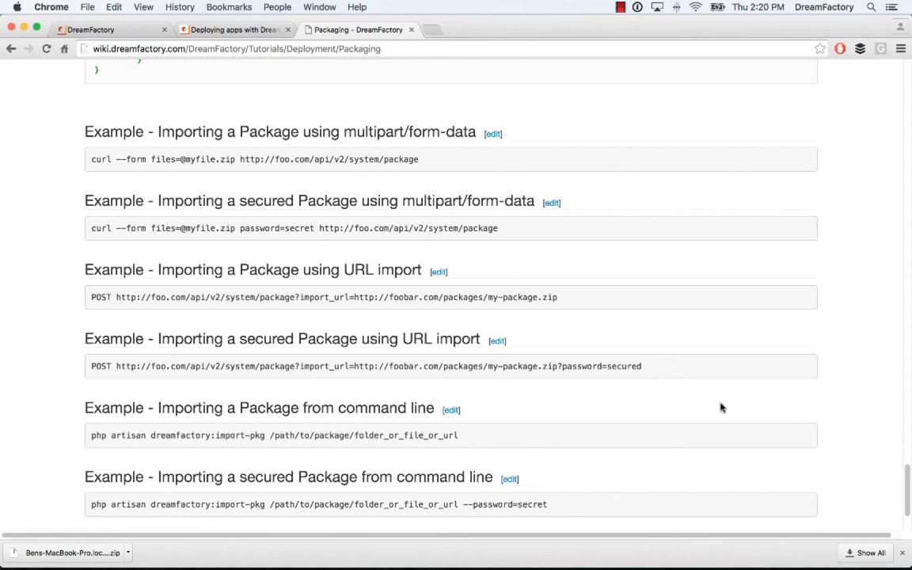
mouse_move(267, 264)
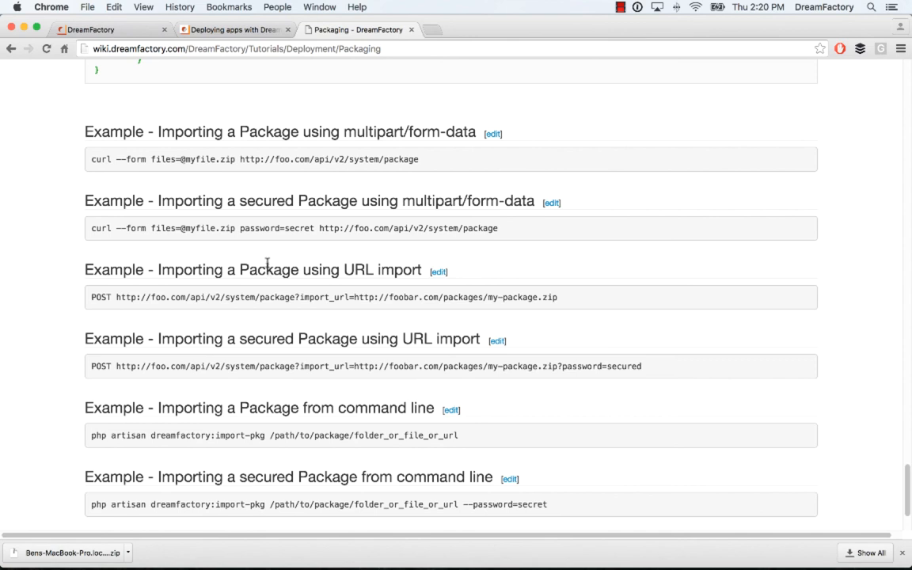